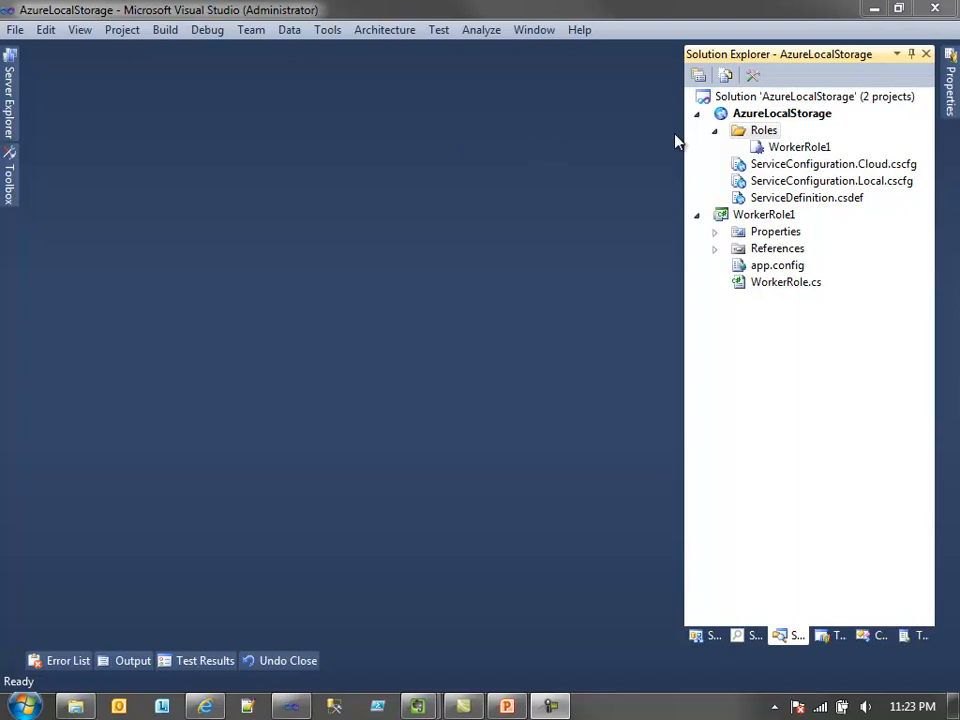
# Add a new local storage resource on WorkerRole1's Local Storage page.
pyautogui.click(800, 146)
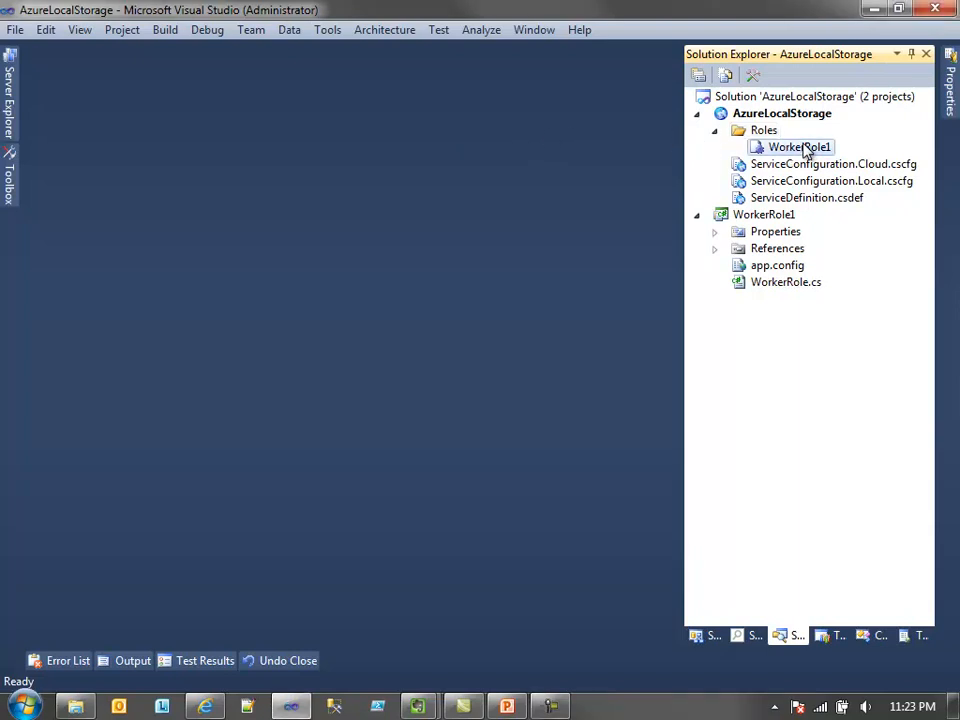
pyautogui.doubleClick(800, 146)
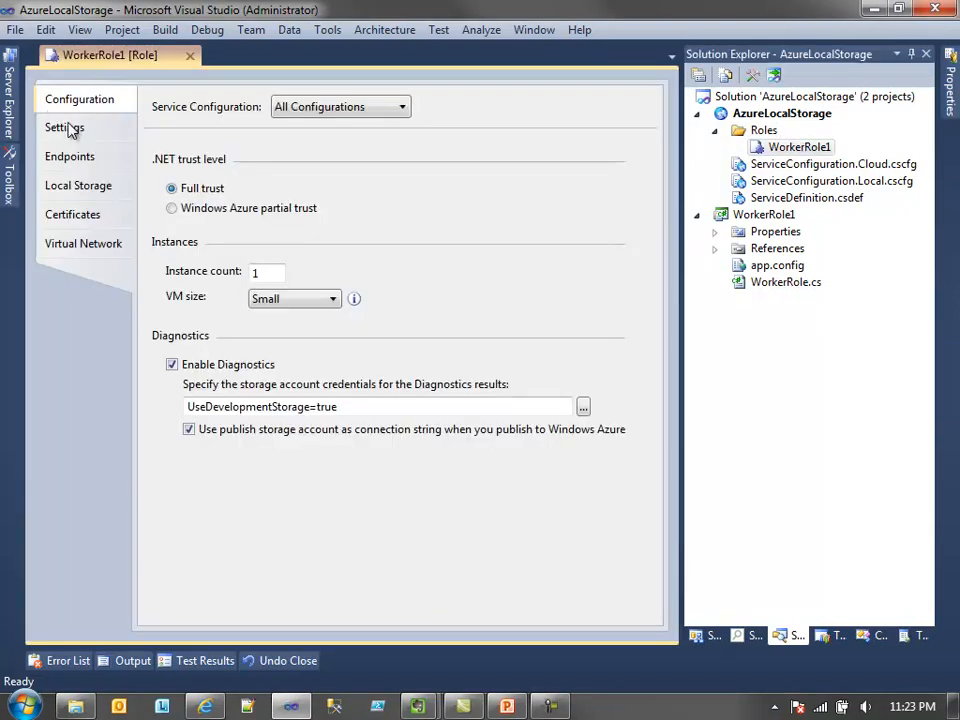
pyautogui.click(78, 186)
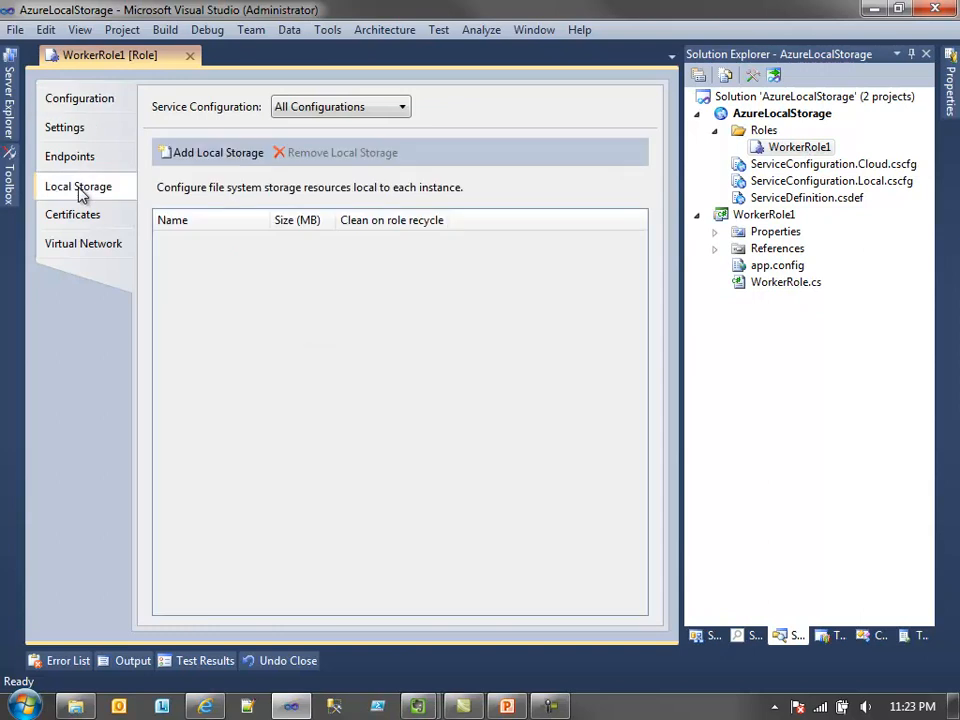
pyautogui.click(212, 152)
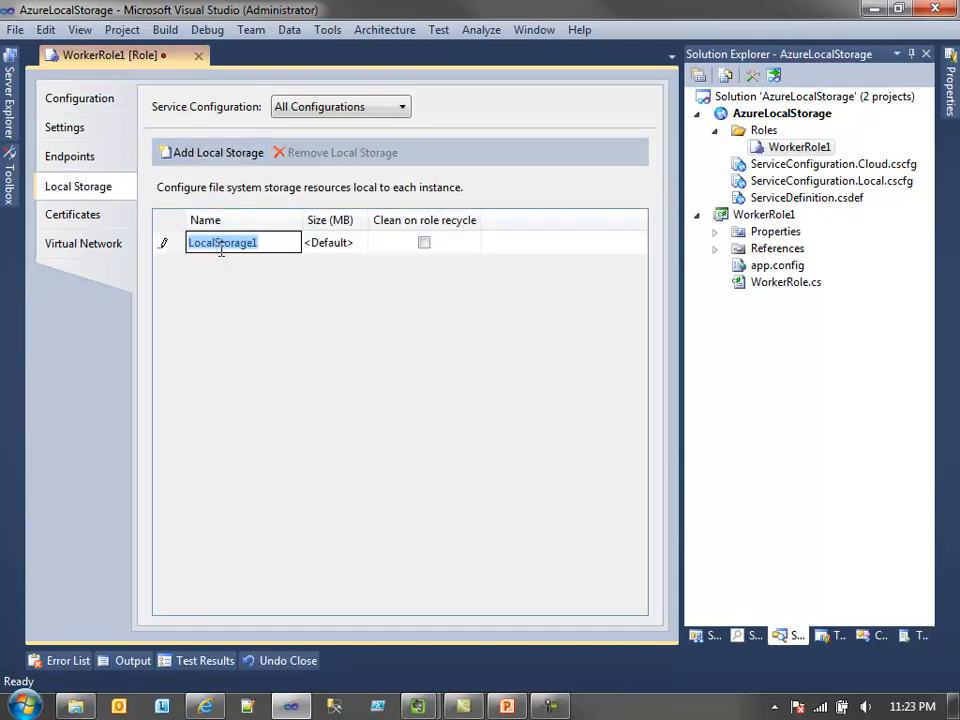
# Name it MyLocalStorage, size 2000 MB, clean on role recycle, and save the role settings.
pyautogui.write('M')
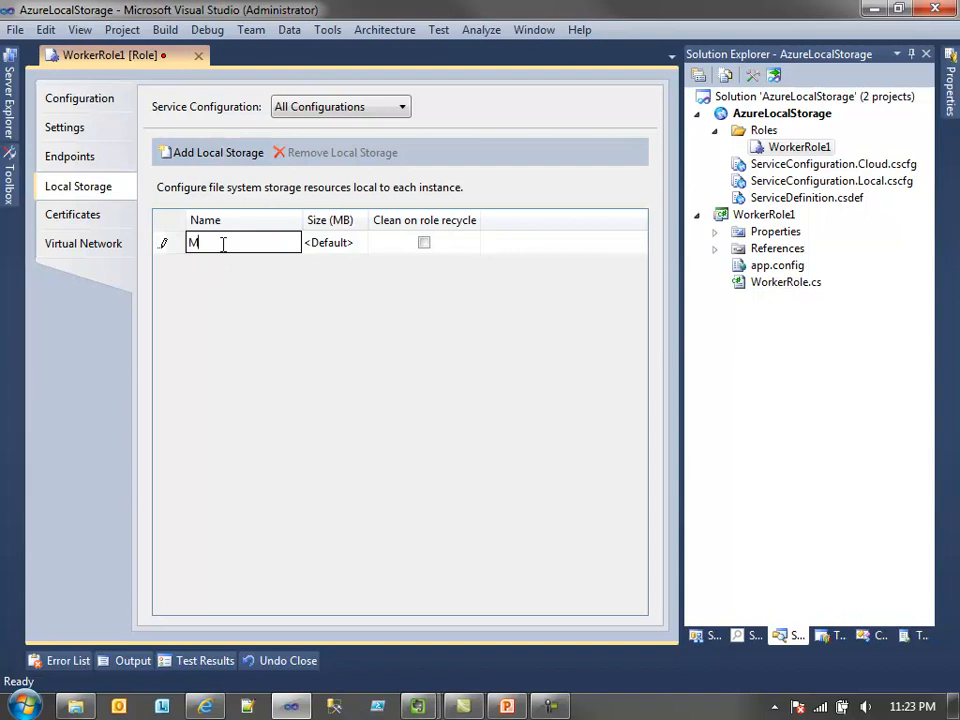
pyautogui.write('yLocalSto')
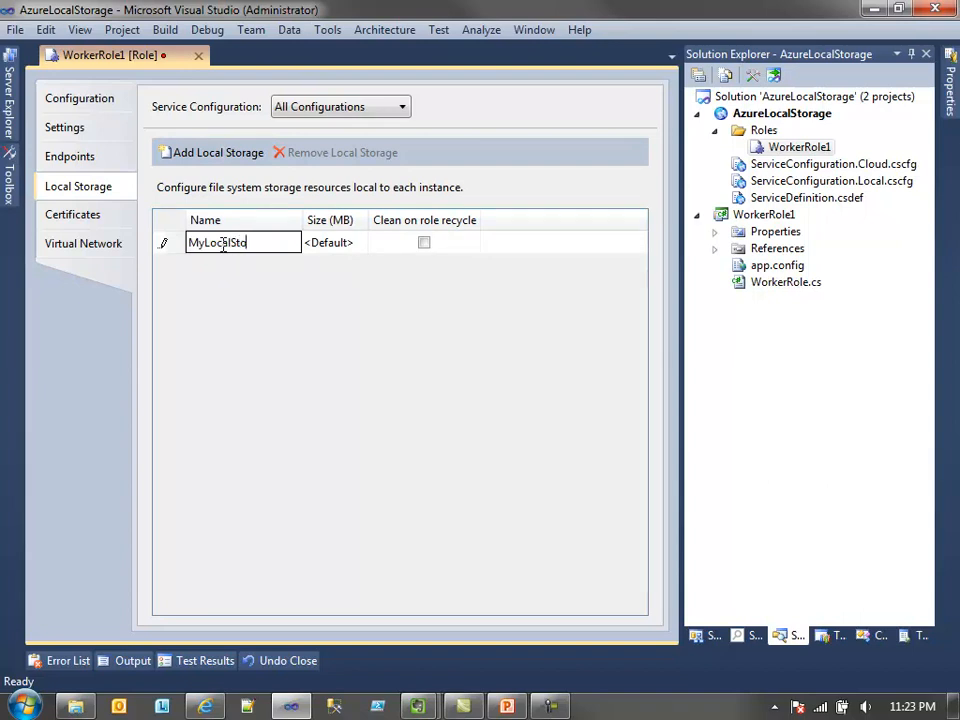
pyautogui.click(228, 242)
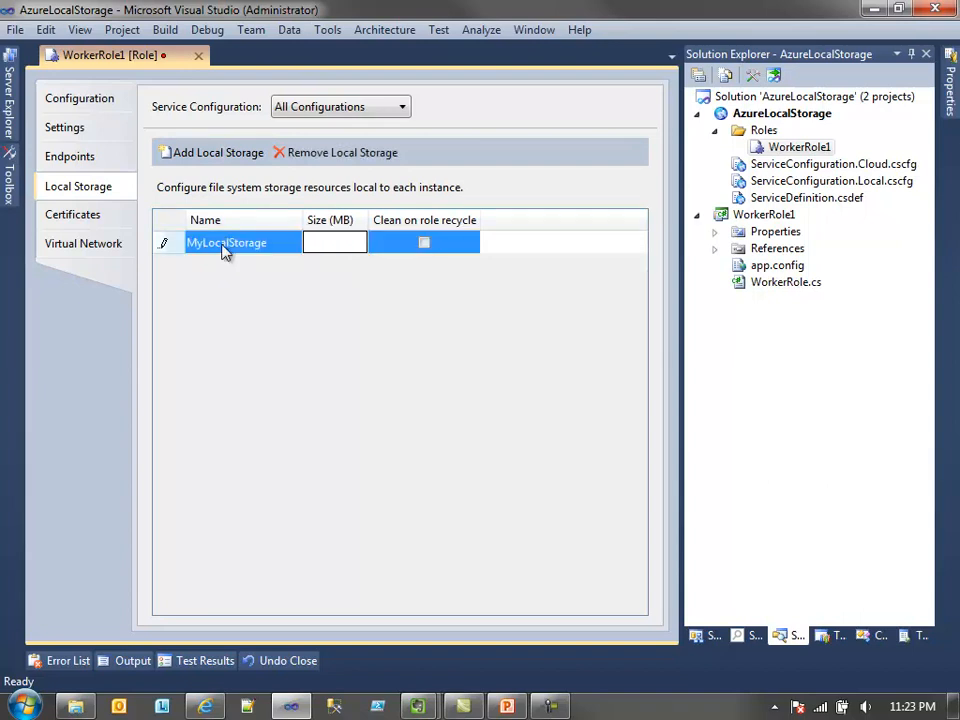
pyautogui.write('2000')
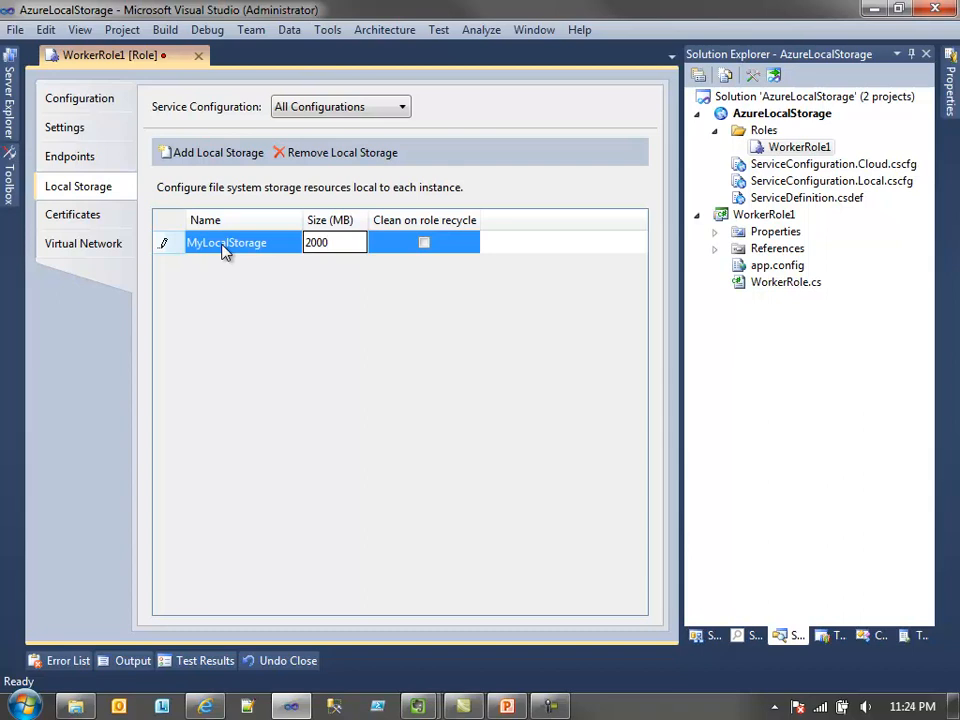
pyautogui.click(424, 242)
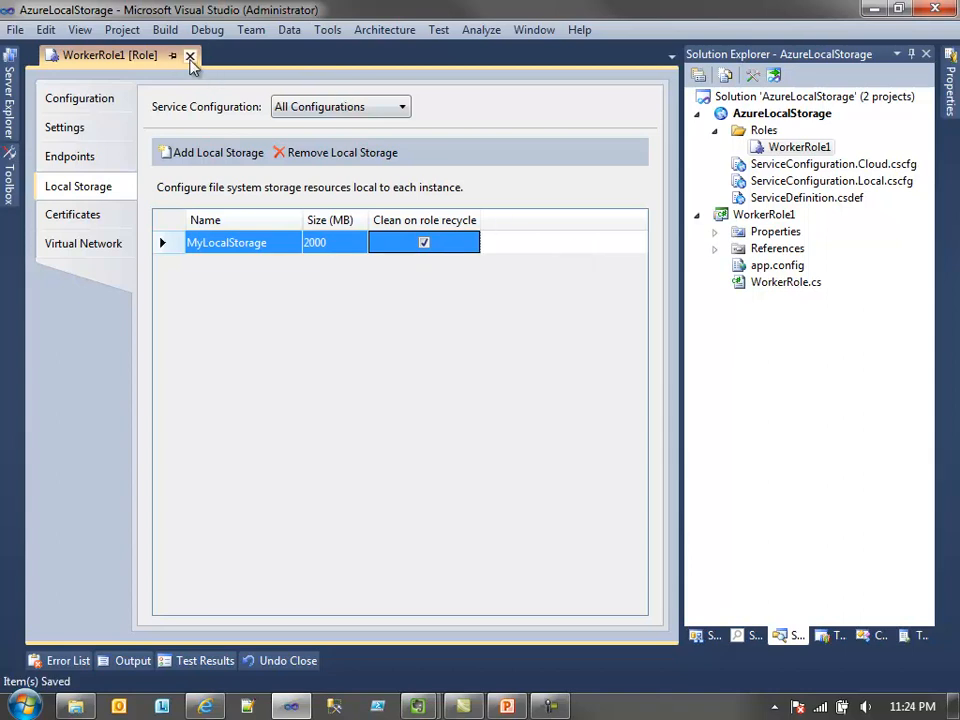
pyautogui.click(188, 56)
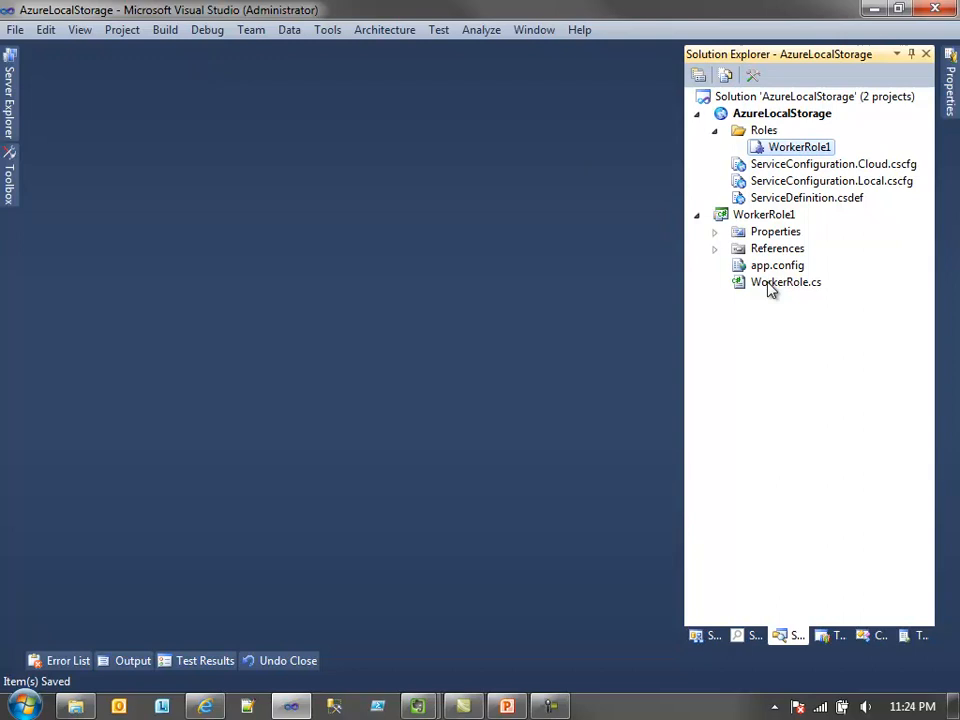
# In WorkerRole.cs, replace the old block with LocalResource folder = RoleEnvironment.GetLocalResource("MyLocalStorage") and begin string filePath.
pyautogui.doubleClick(788, 280)
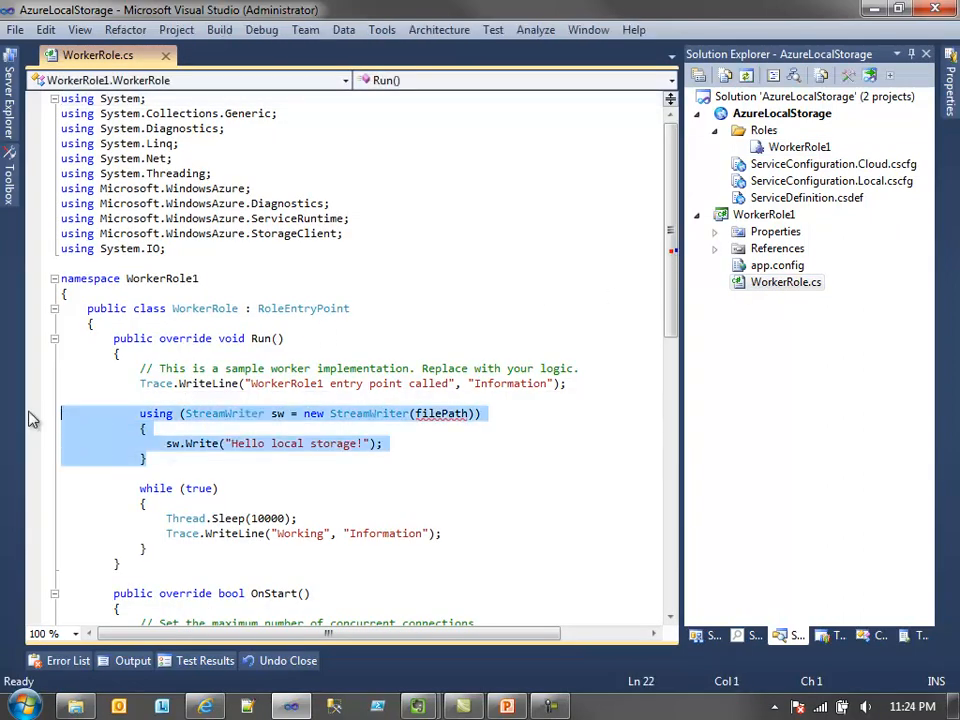
pyautogui.press('Delete')
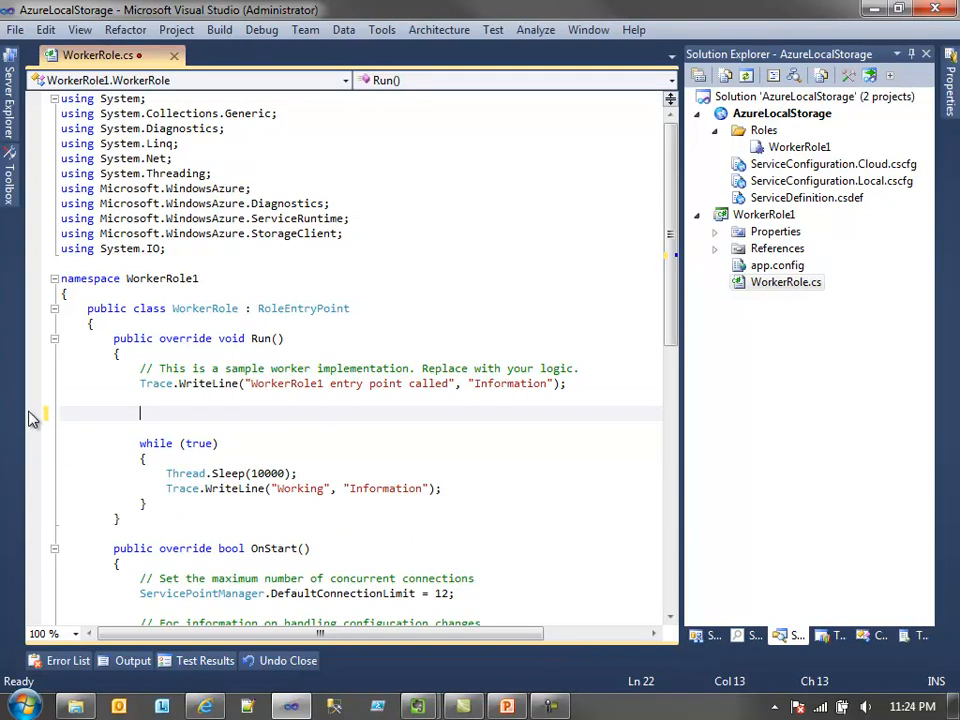
pyautogui.write('LocalResource folder =')
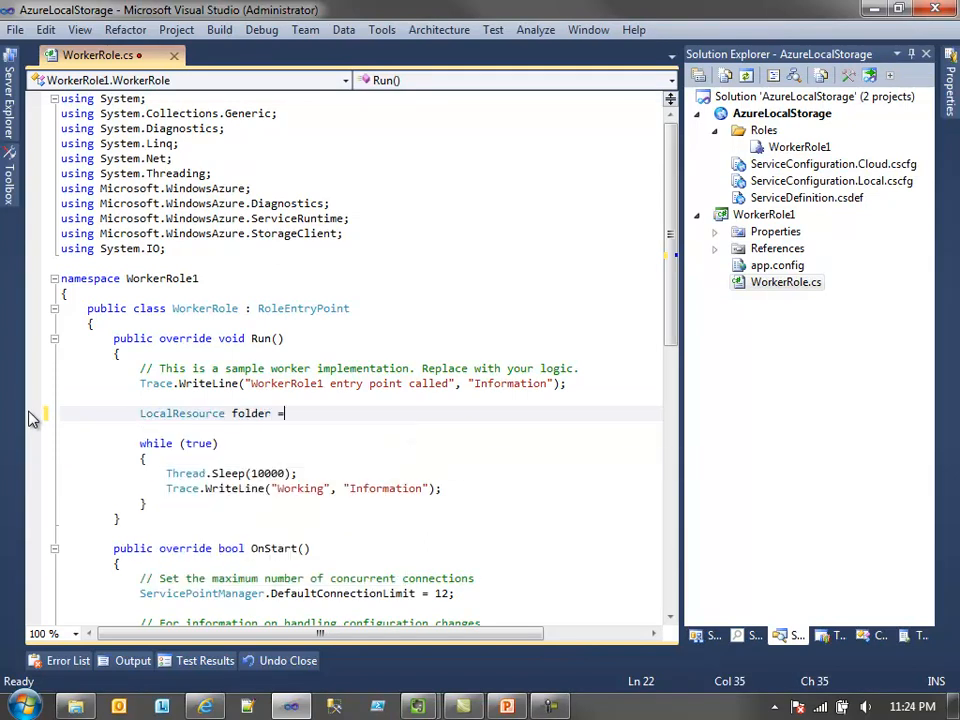
pyautogui.write('Role')
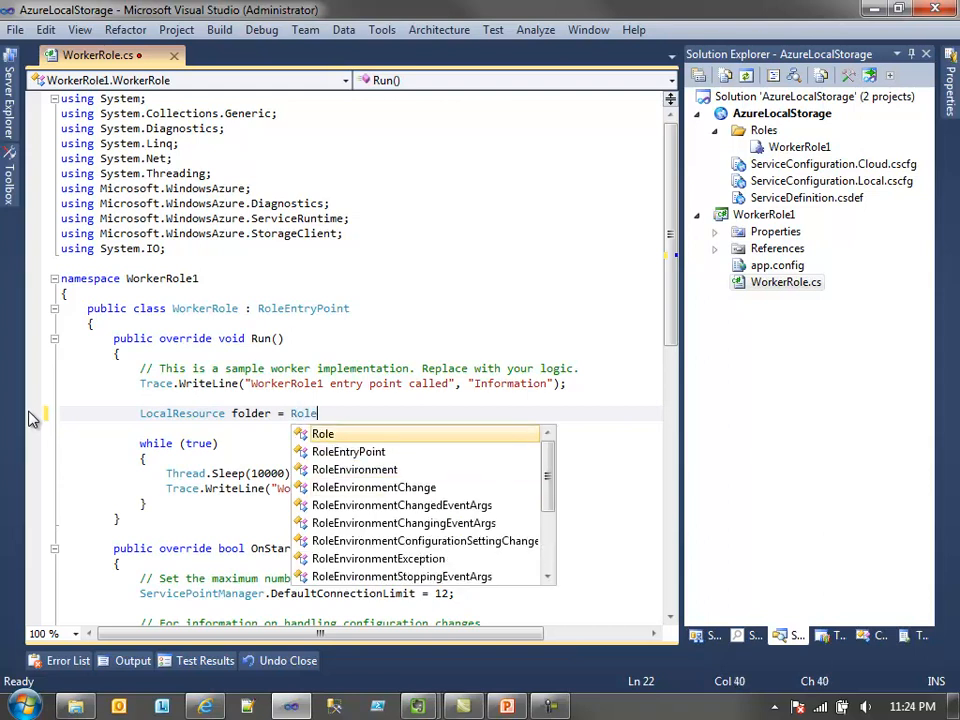
pyautogui.write('Environment.g')
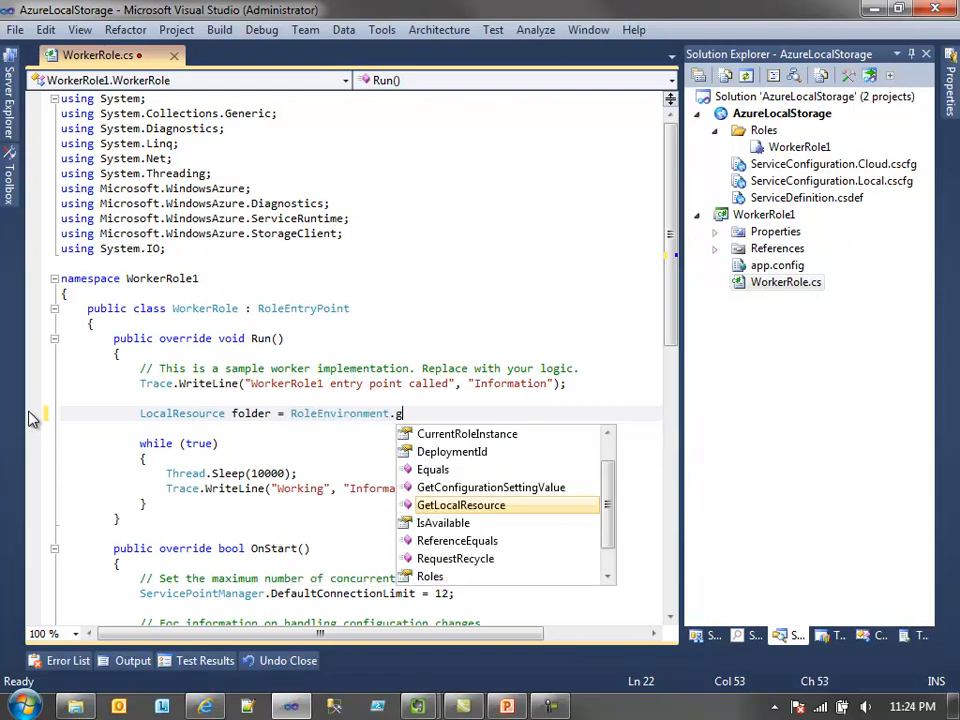
pyautogui.write('etLocalResource("MyLocalStorage");')
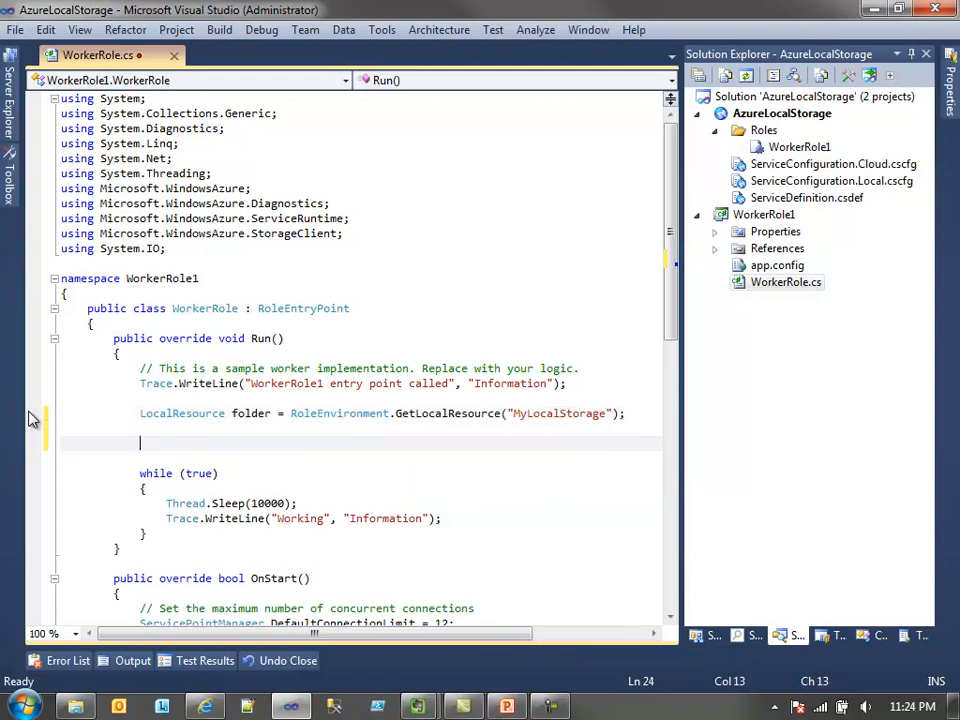
pyautogui.write('string filePath = folder.RootPath')
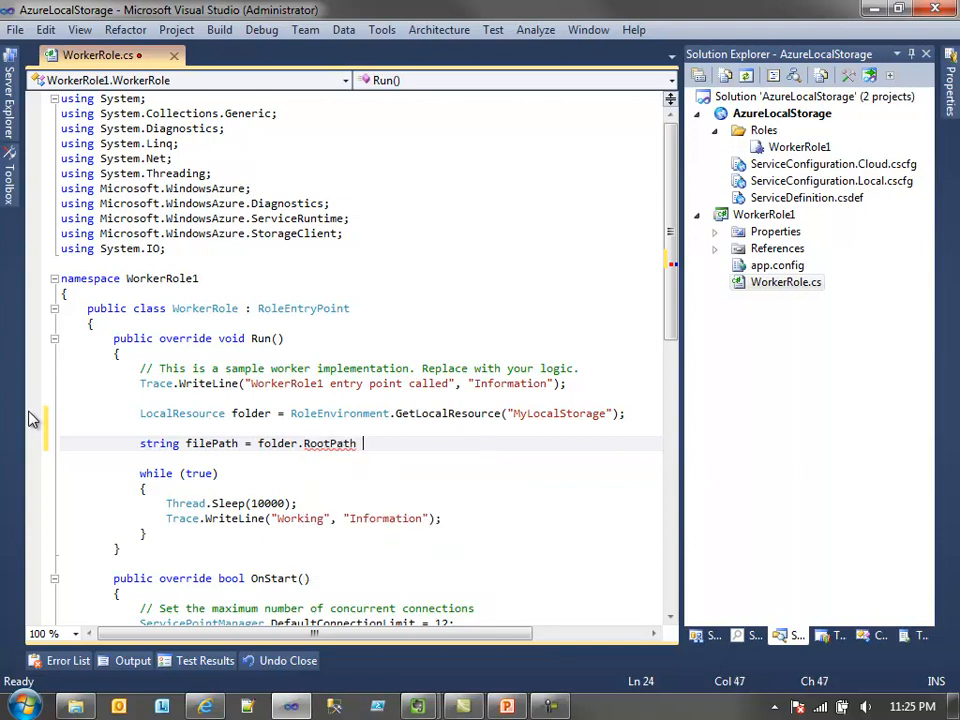
# Finish filePath with + "NewFile.txt" and delete the file if File.Exists.
pyautogui.write('+ "New"')
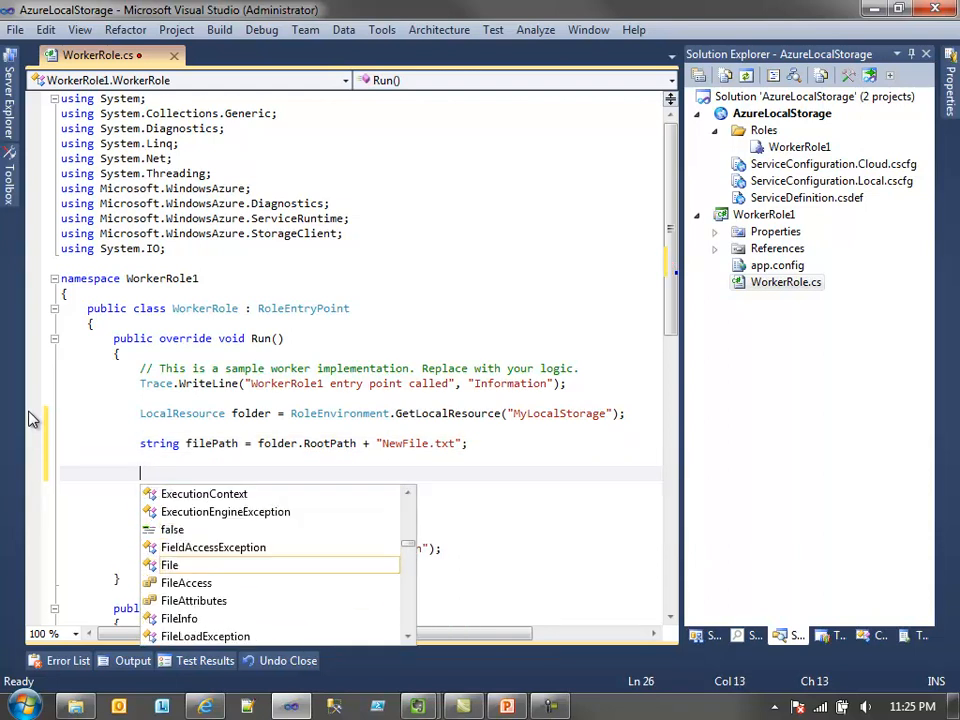
pyautogui.write('if(File.ex')
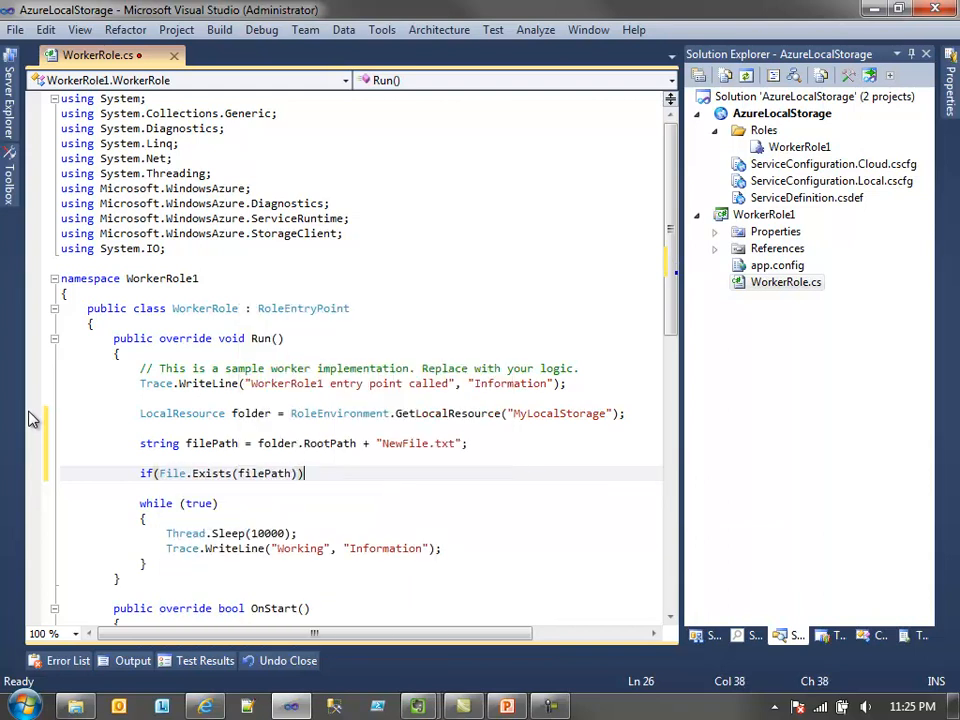
pyautogui.write('File.de')
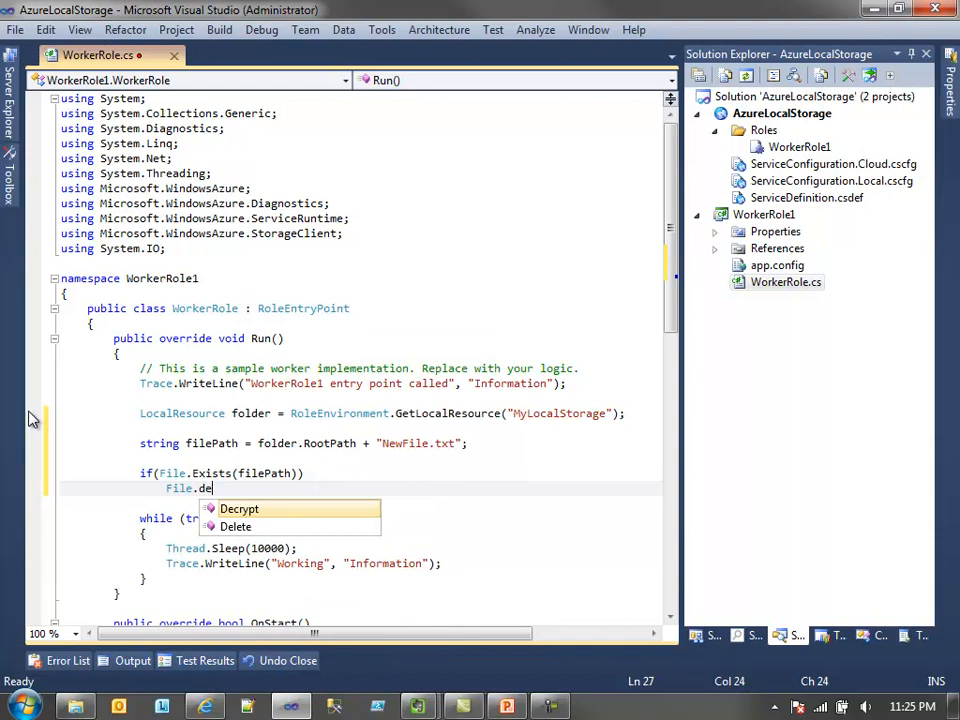
pyautogui.write('lete(fil')
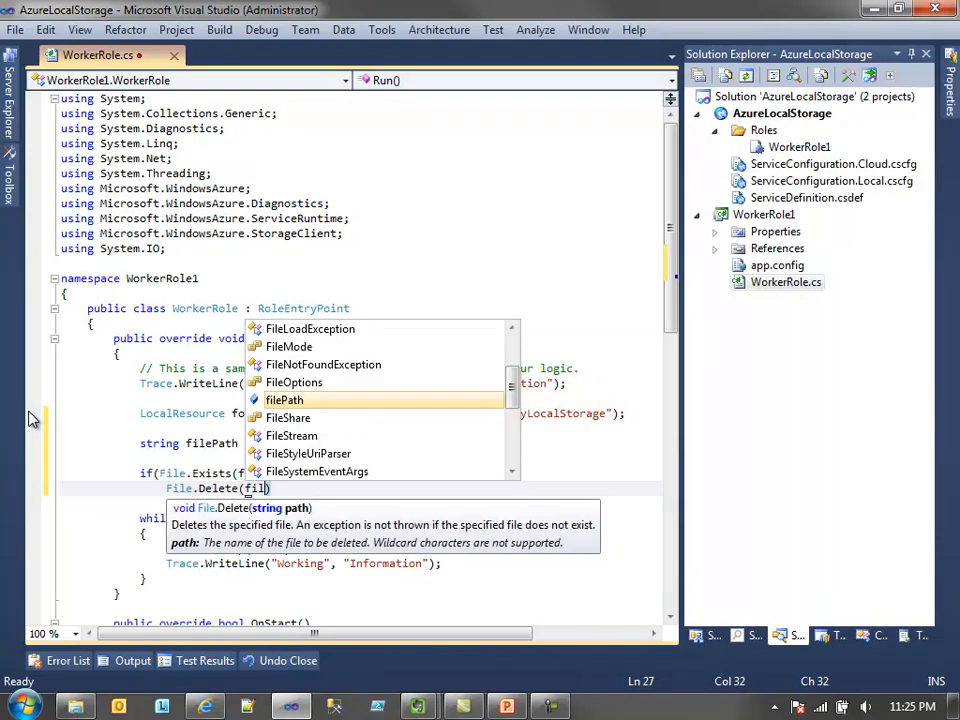
pyautogui.write('s')
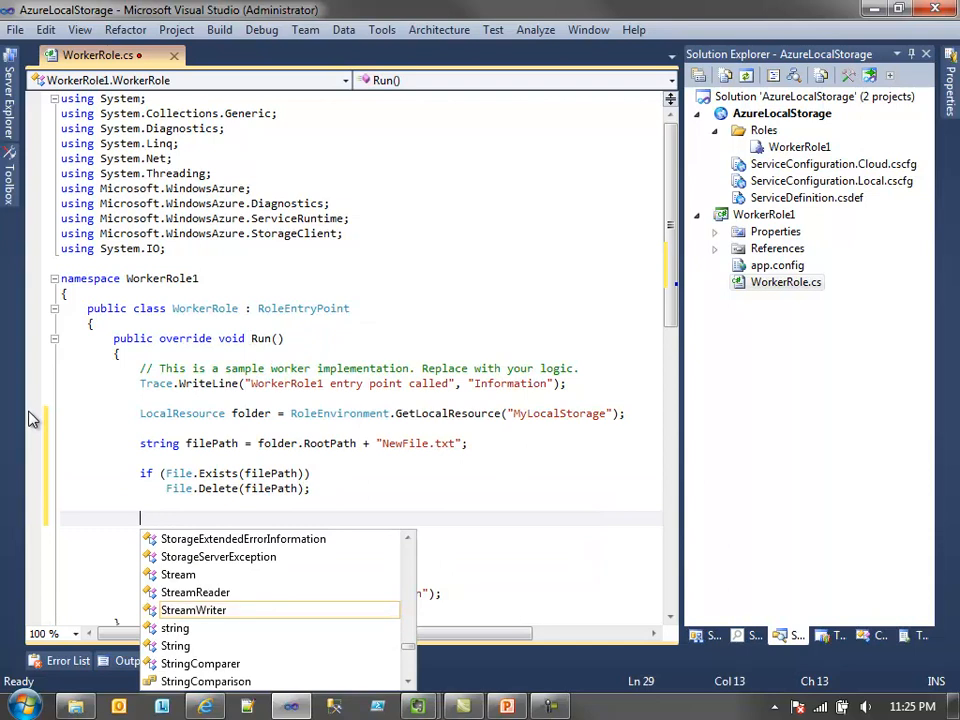
# Add a using StreamWriter block that writes "Hello local storage!" to filePath.
pyautogui.write('using(Stre')
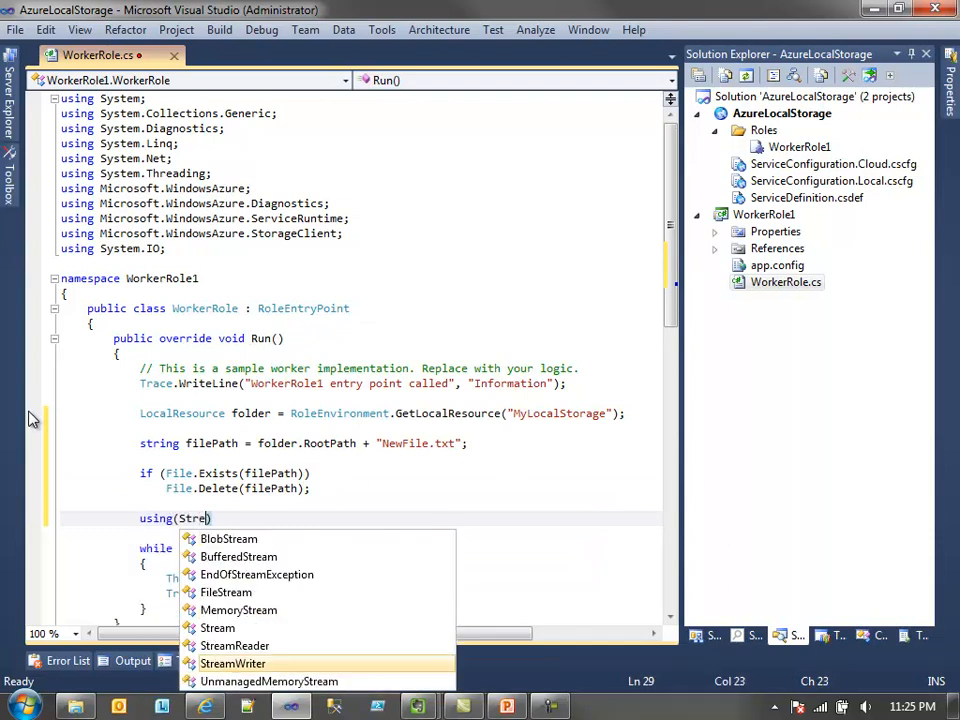
pyautogui.write('StreamWriter sw = nw')
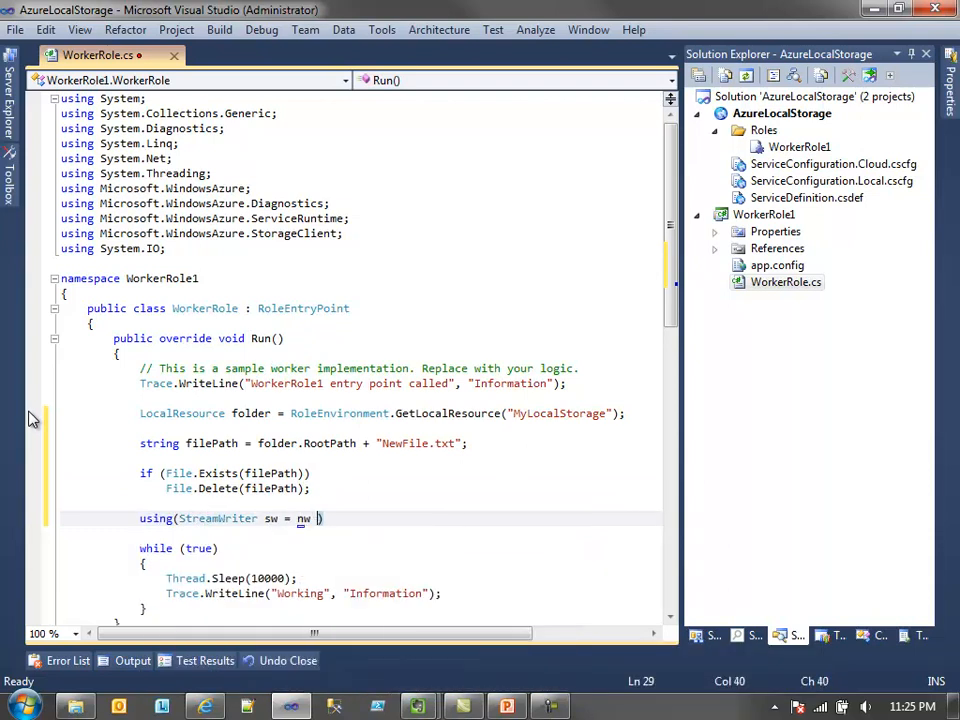
pyautogui.write('StreamWriter(filePath')
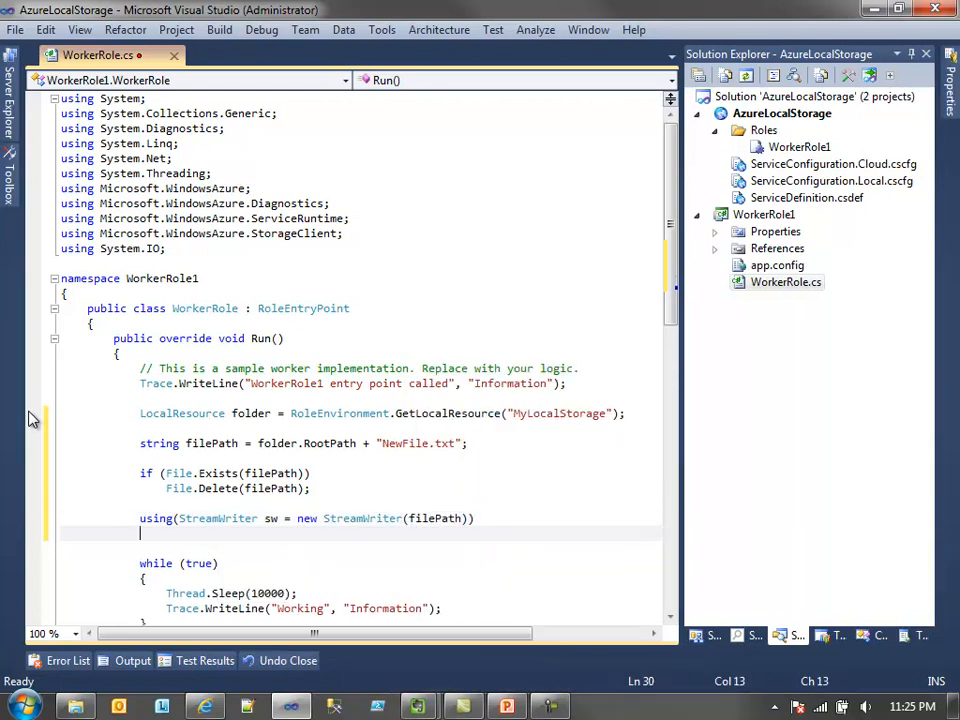
pyautogui.write('{')
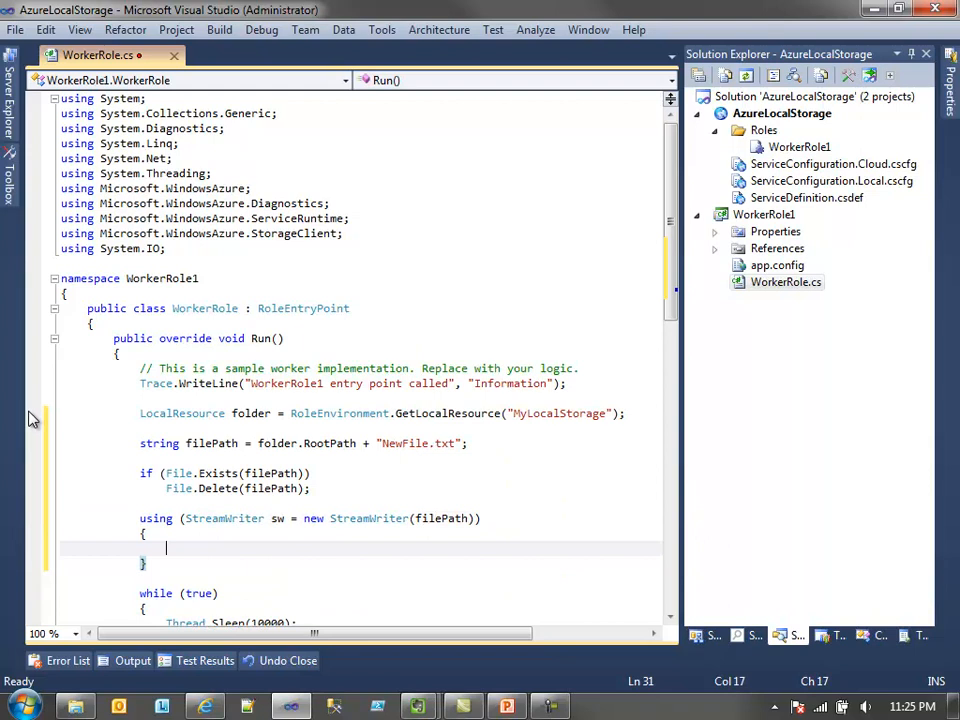
pyautogui.write('sw.Write')
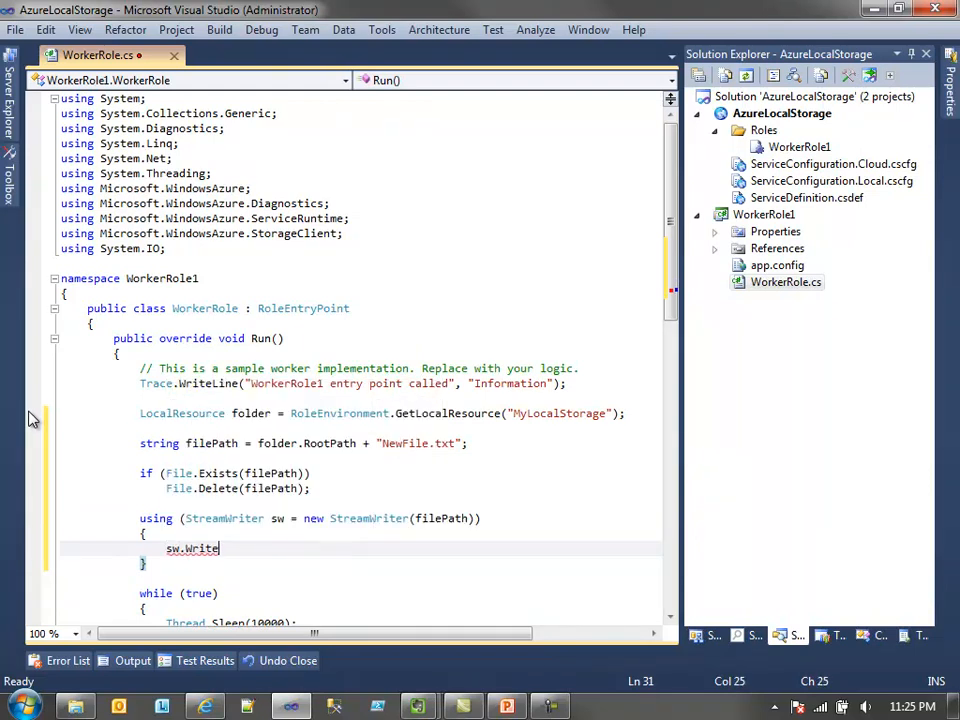
pyautogui.write('("Hello loc"')
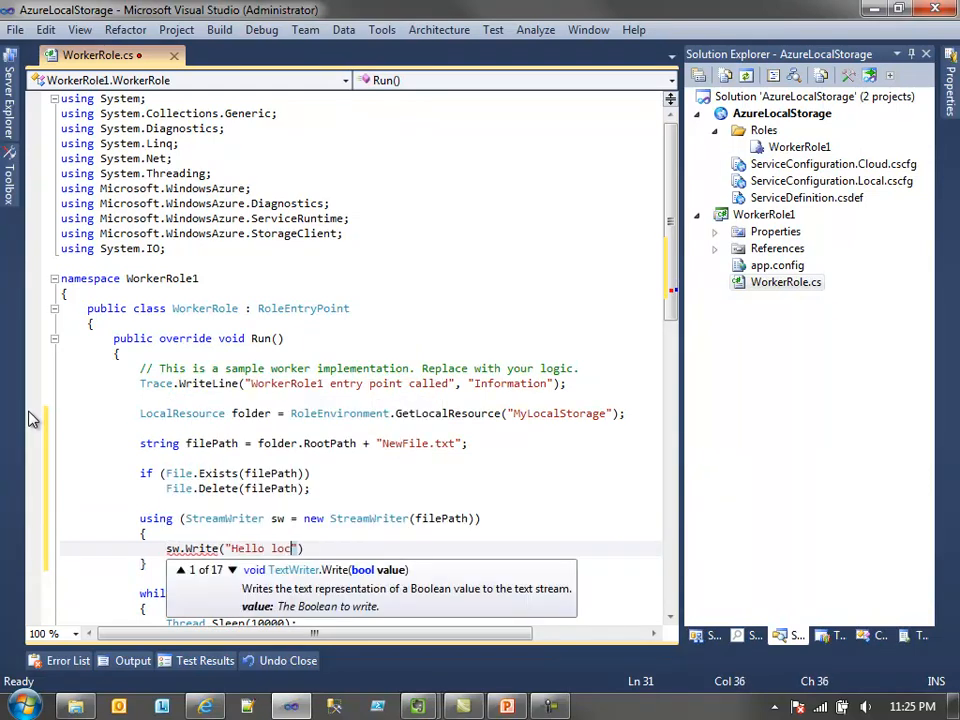
pyautogui.write('al storage!')
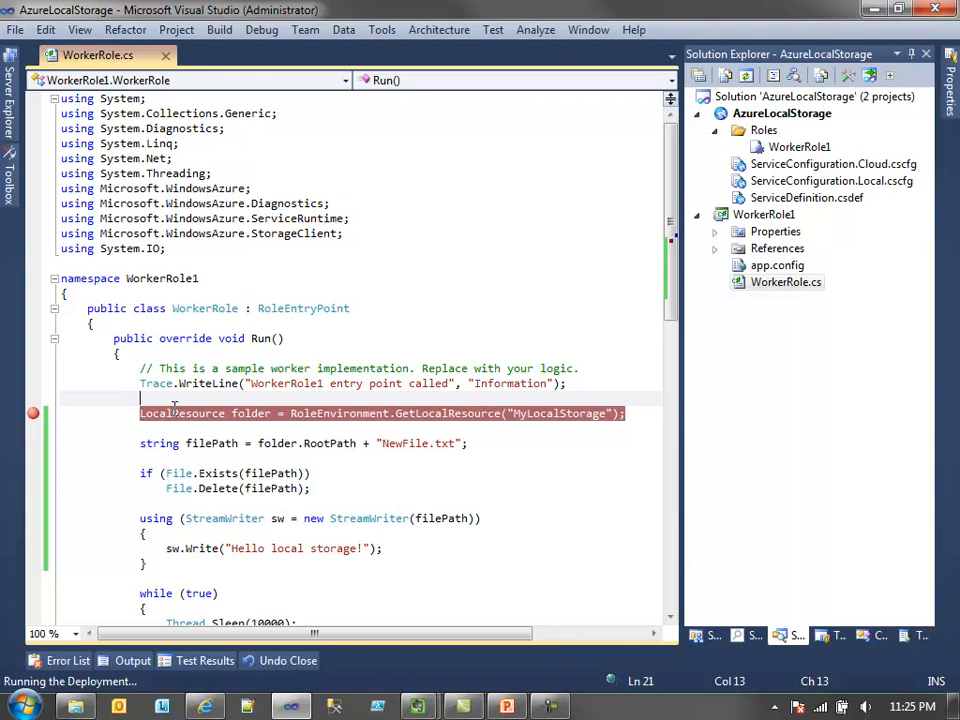
# Continue the debugger past the breakpoint so filePath resolves to the MyLocalStorage deployment path ending in NewFile.txt.
pyautogui.press('F5')
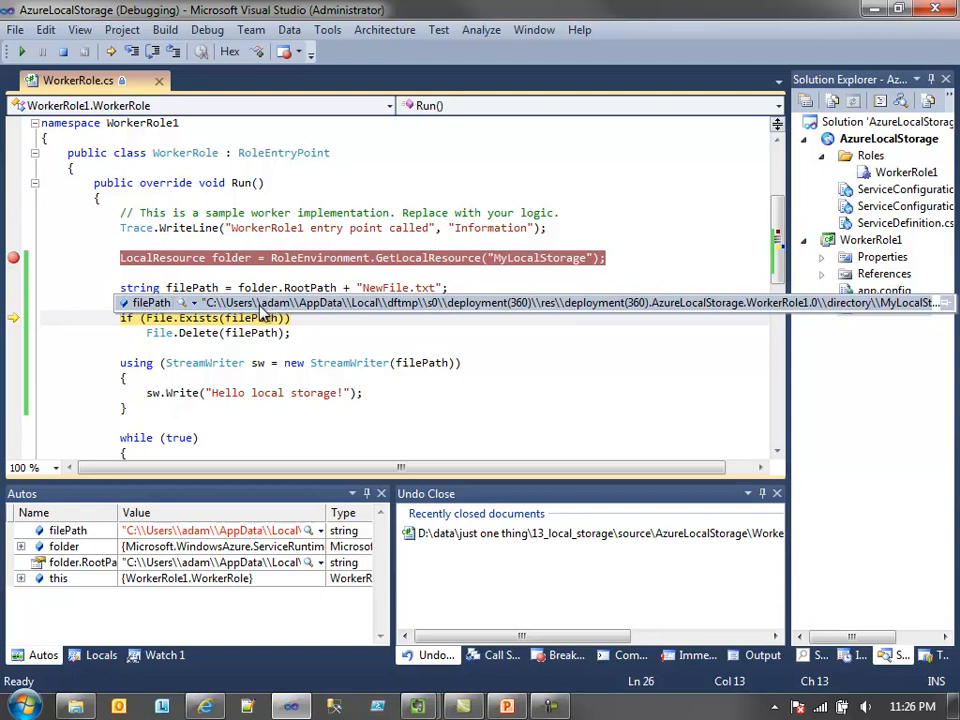
pyautogui.moveTo(548, 360)
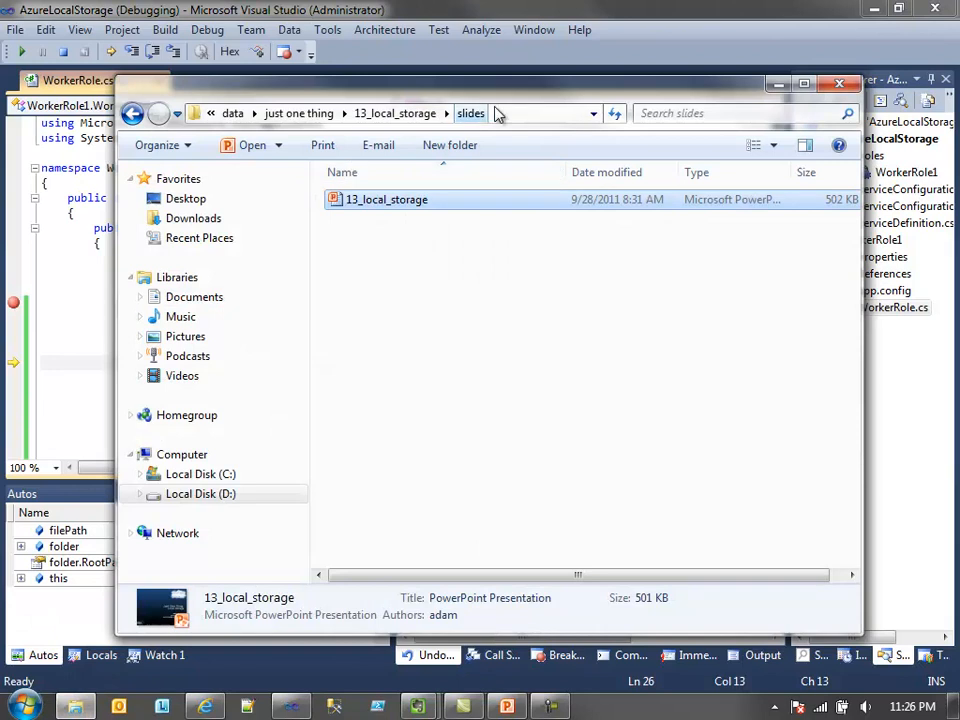
# Browse from the user profile into AppData\Local\dftmp of the dev fabric.
pyautogui.write('c:\\users\\adam')
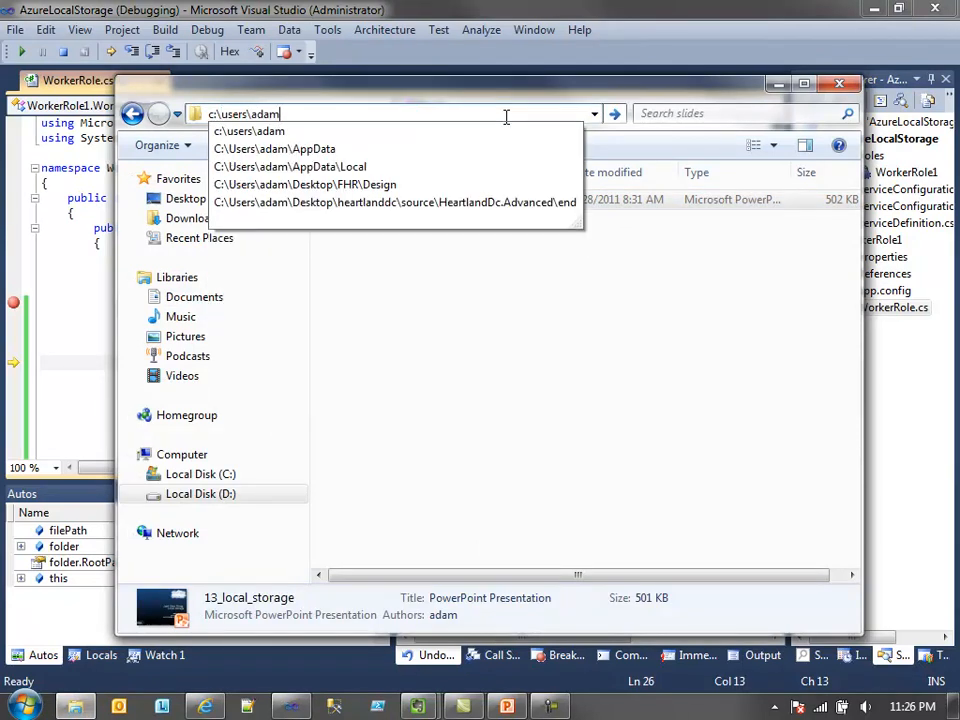
pyautogui.click(274, 148)
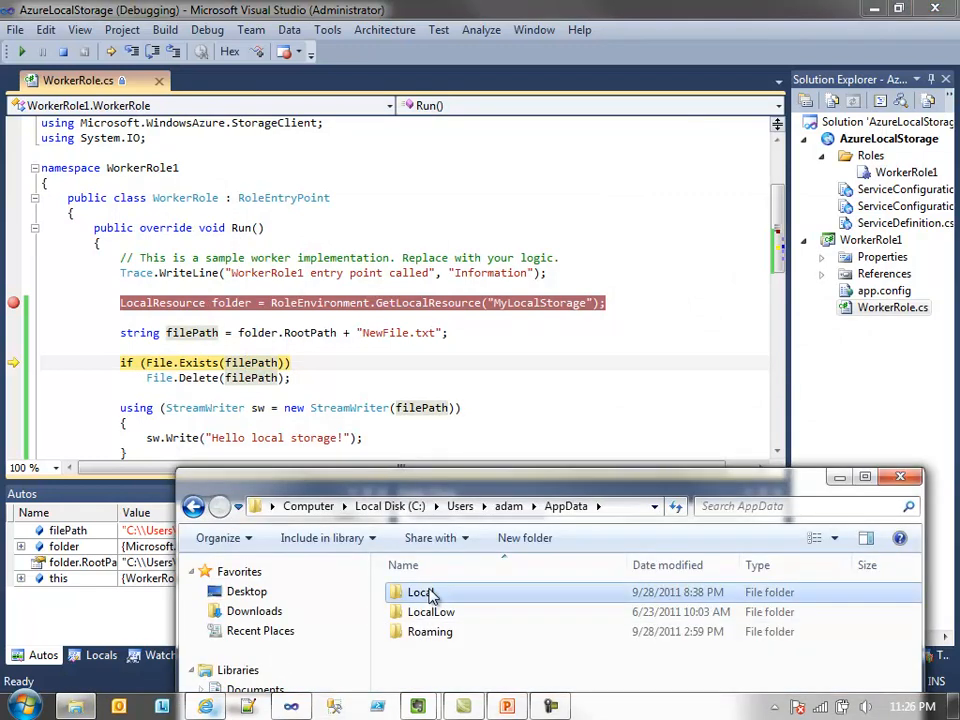
pyautogui.doubleClick(420, 592)
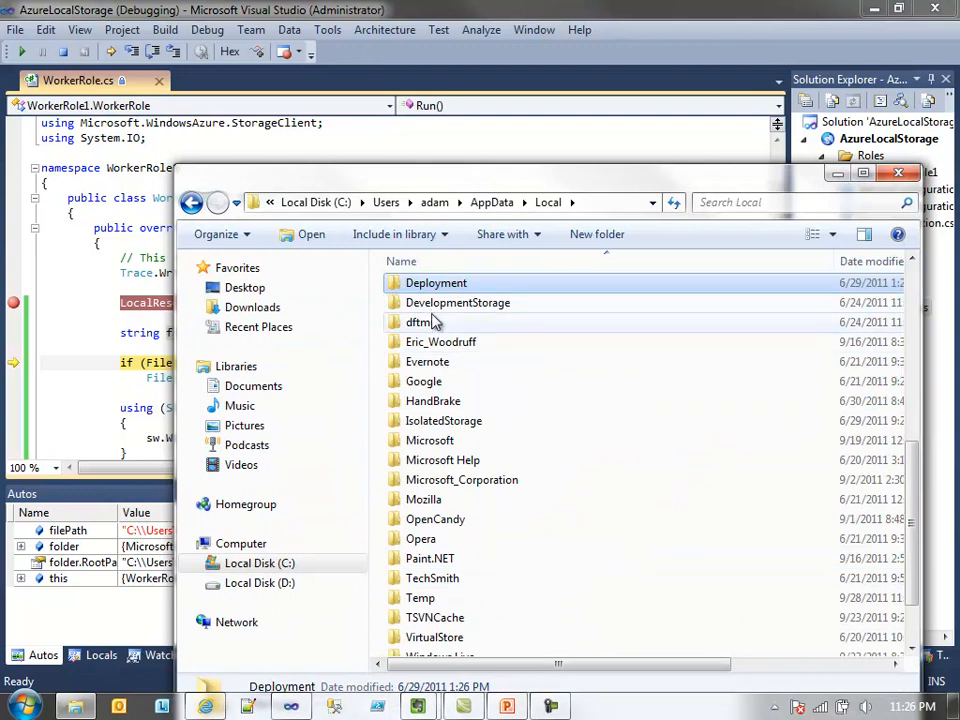
pyautogui.doubleClick(418, 322)
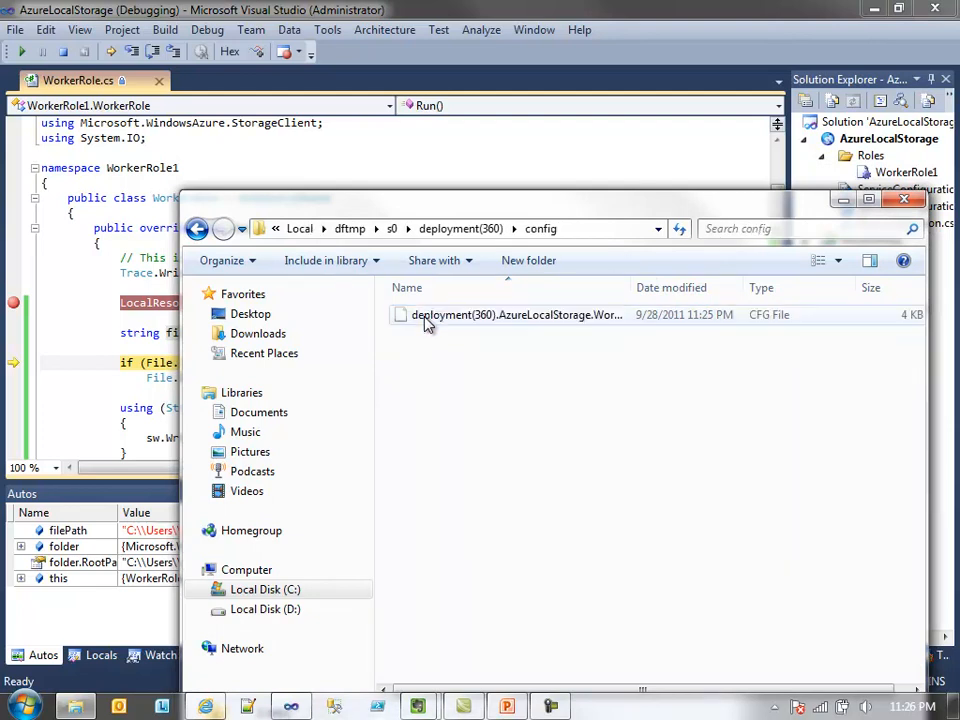
pyautogui.click(196, 228)
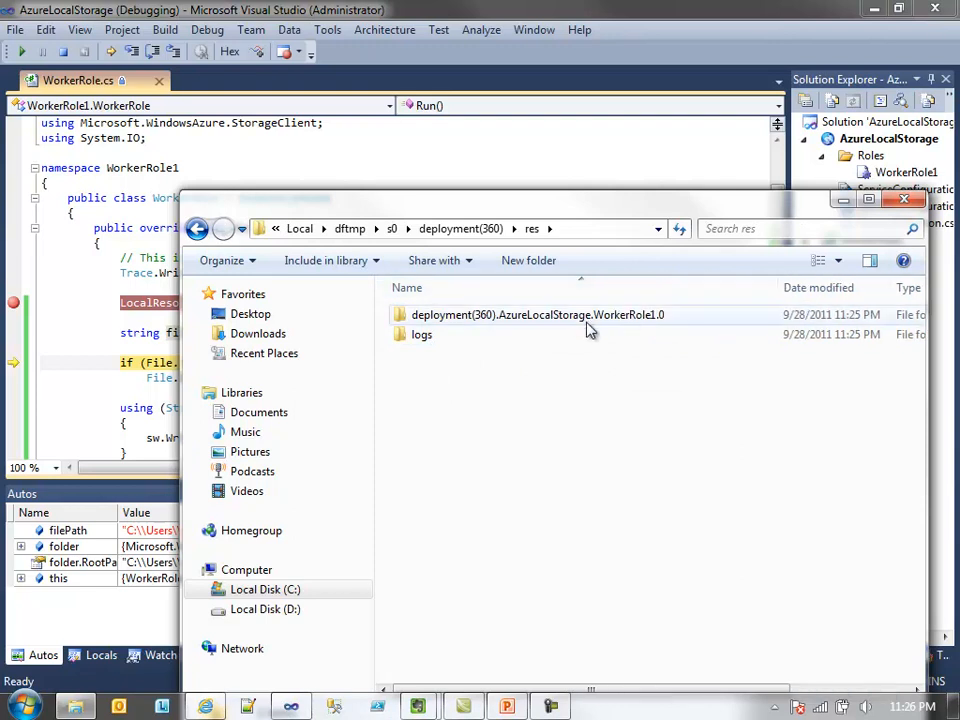
# Open deployment(360) WorkerRole1's directory folder and go into MyLocalStorage.
pyautogui.doubleClick(536, 314)
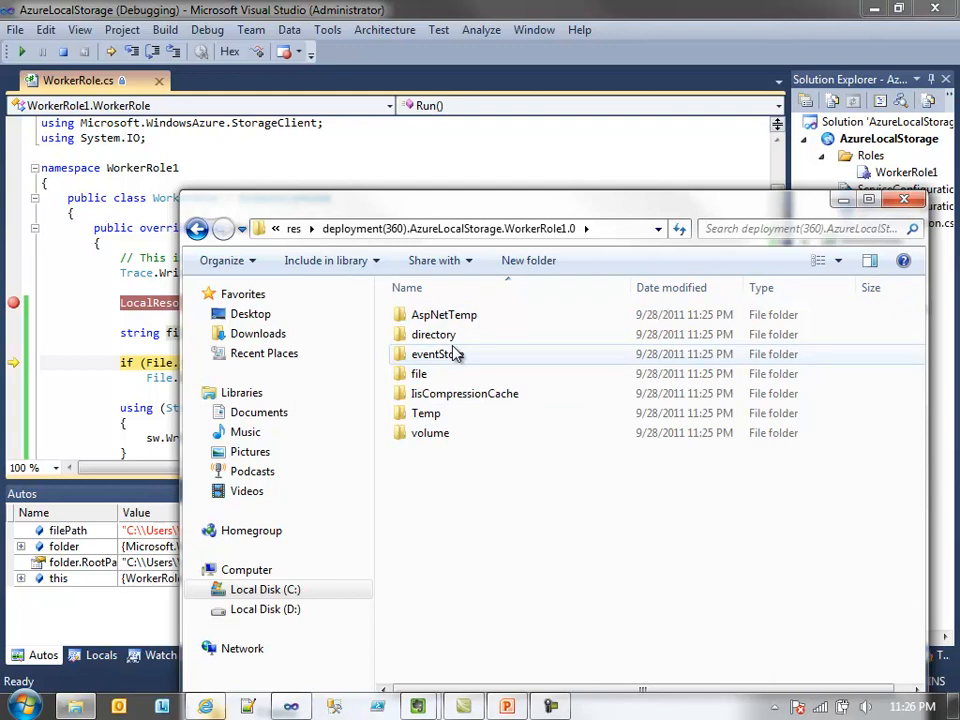
pyautogui.doubleClick(432, 334)
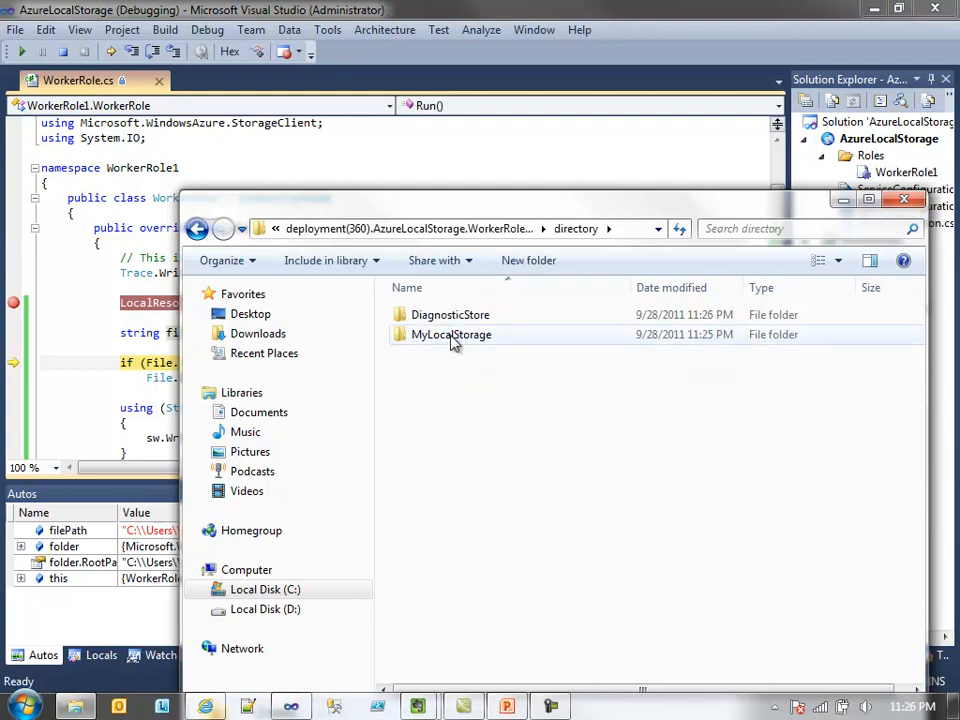
pyautogui.click(452, 334)
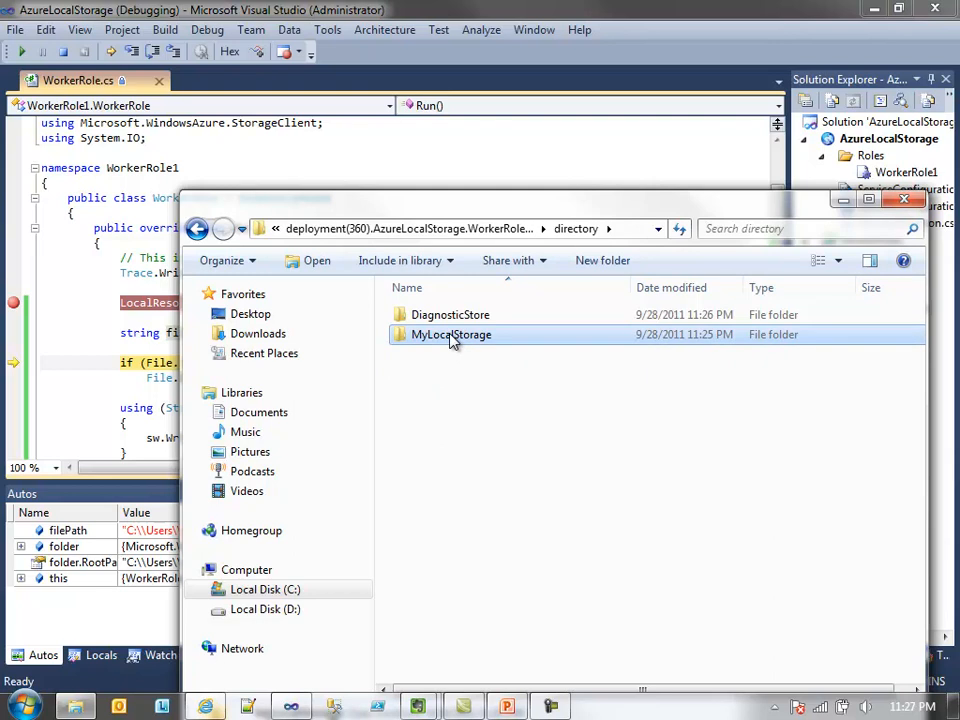
pyautogui.doubleClick(452, 334)
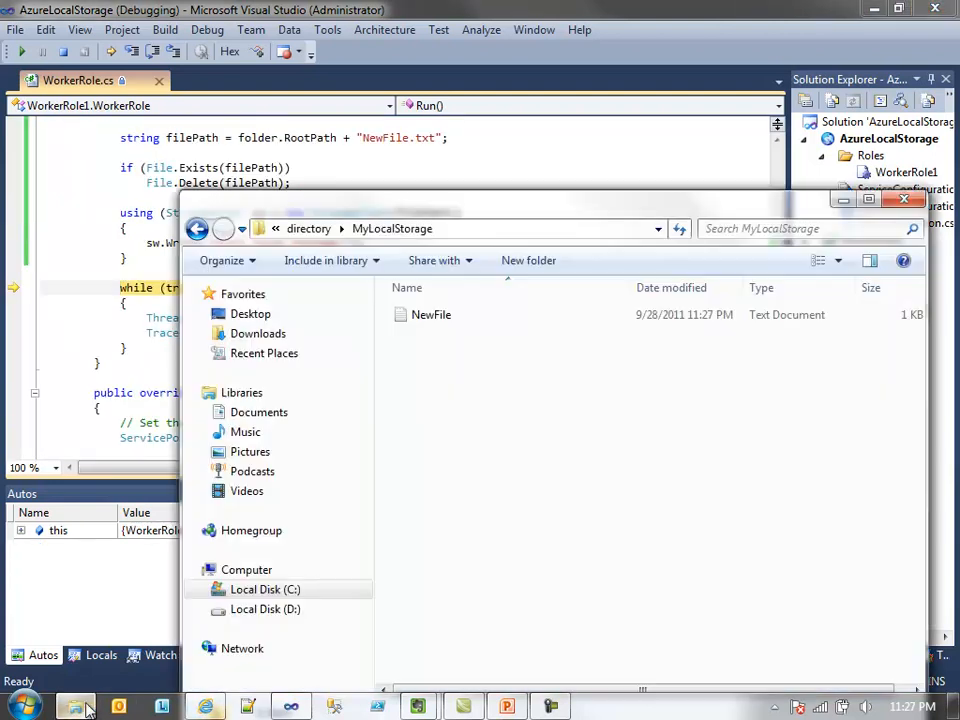
# Open the NewFile text document written into MyLocalStorage.
pyautogui.doubleClick(432, 314)
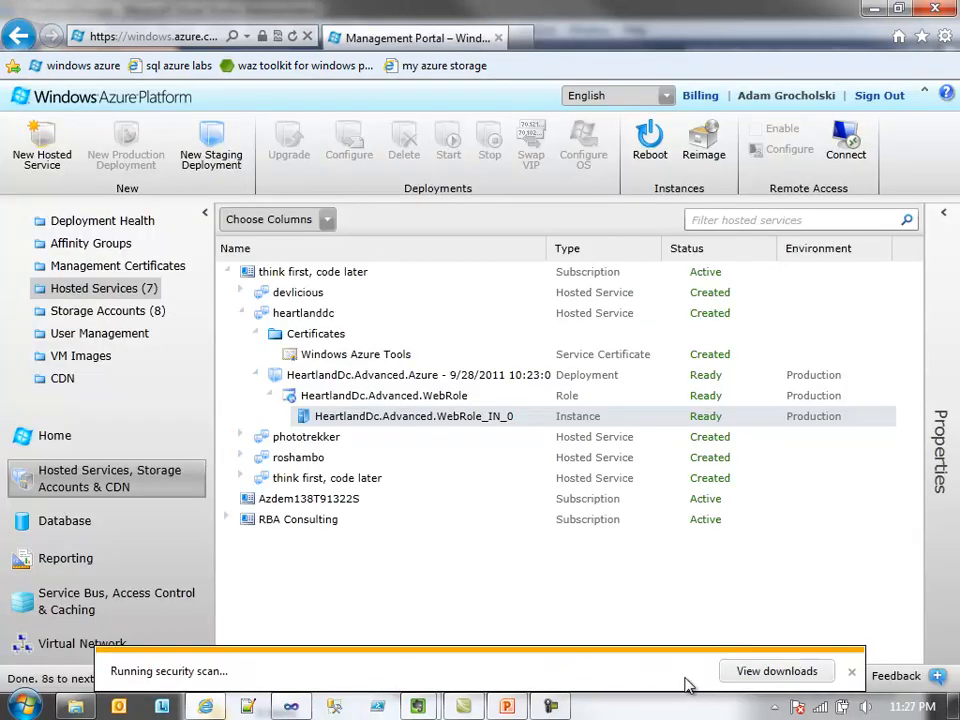
# Select the WebRole_IN_0 instance in the portal and start its remote desktop connection.
pyautogui.click(852, 672)
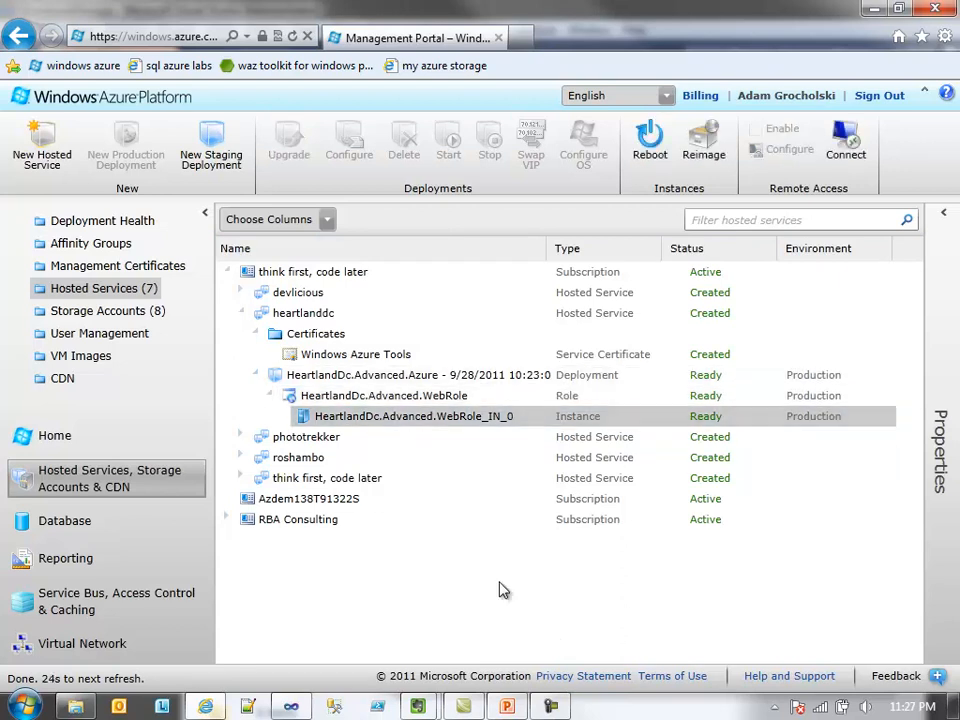
pyautogui.click(384, 396)
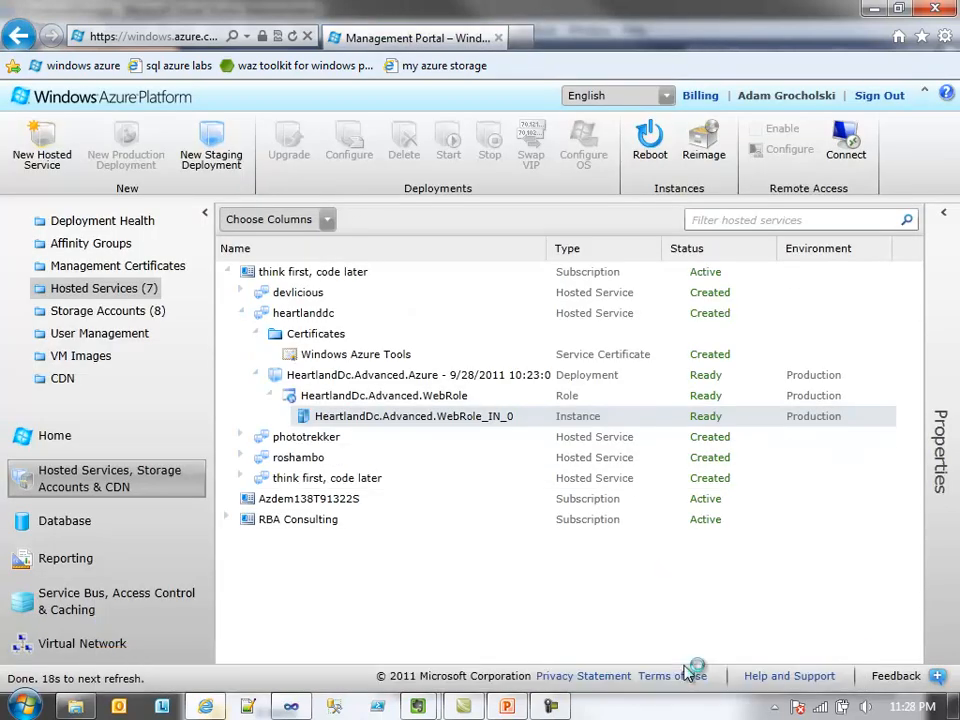
pyautogui.click(844, 140)
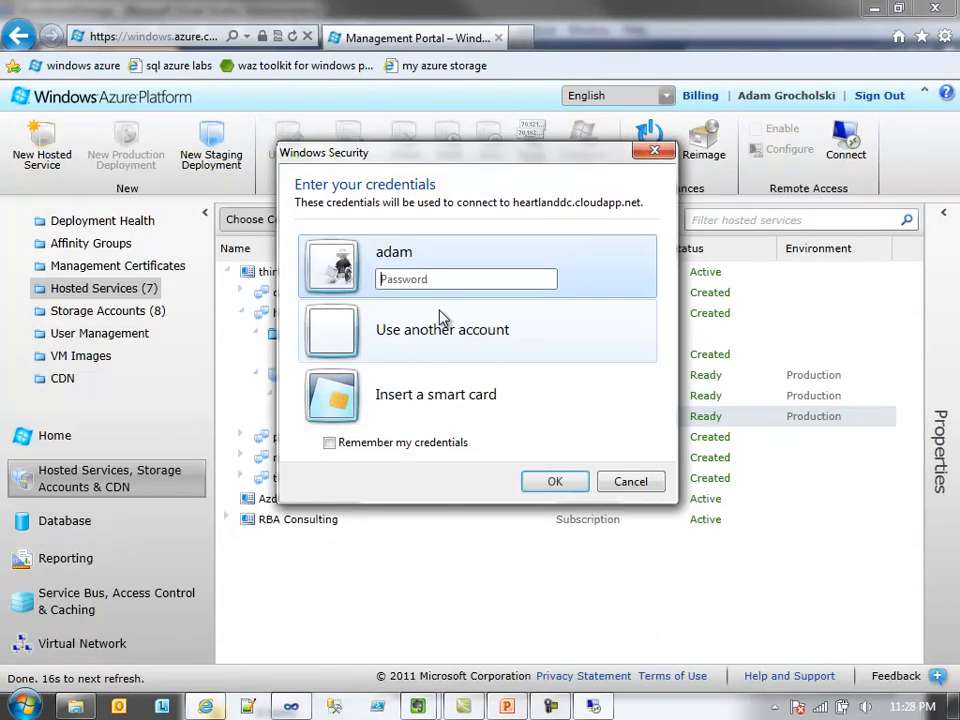
# Sign in with the password and accept the certificate warning to open the remote session.
pyautogui.write('••••')
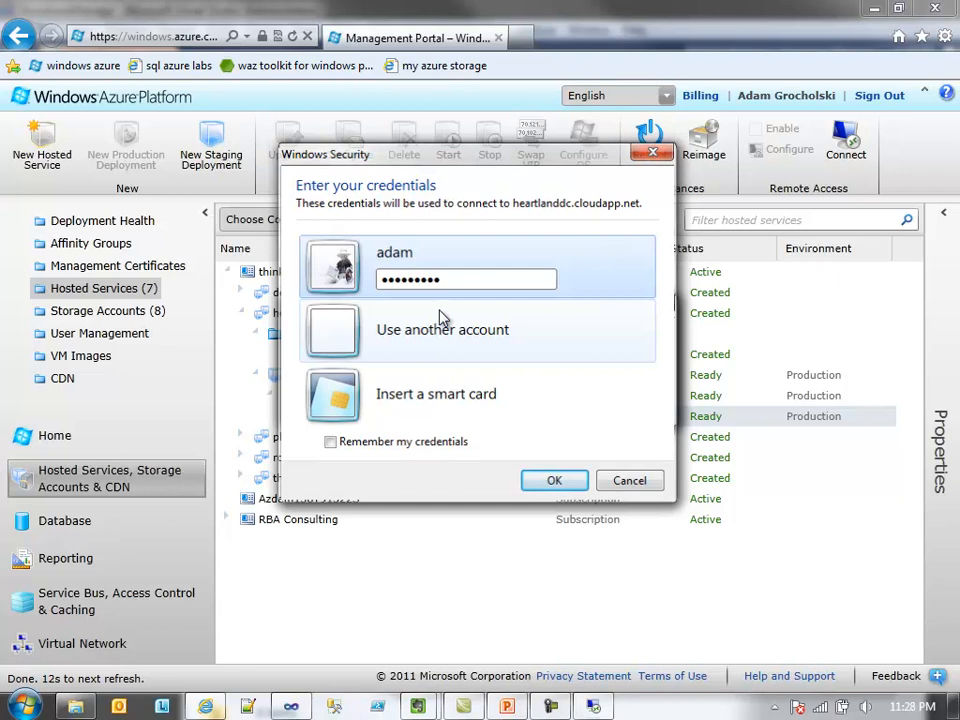
pyautogui.click(554, 480)
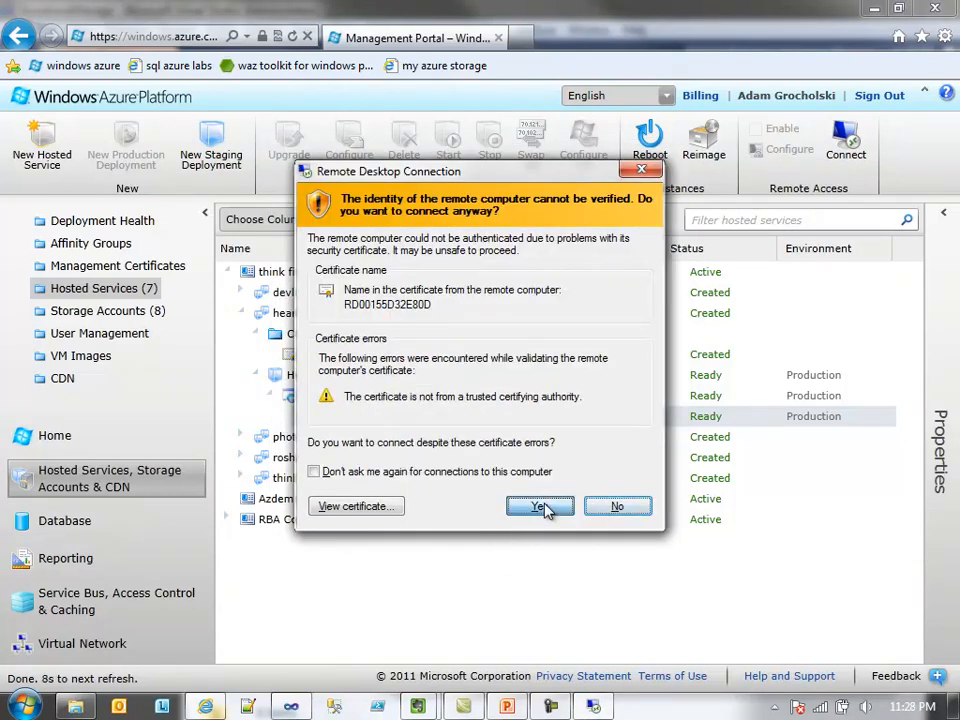
pyautogui.click(540, 506)
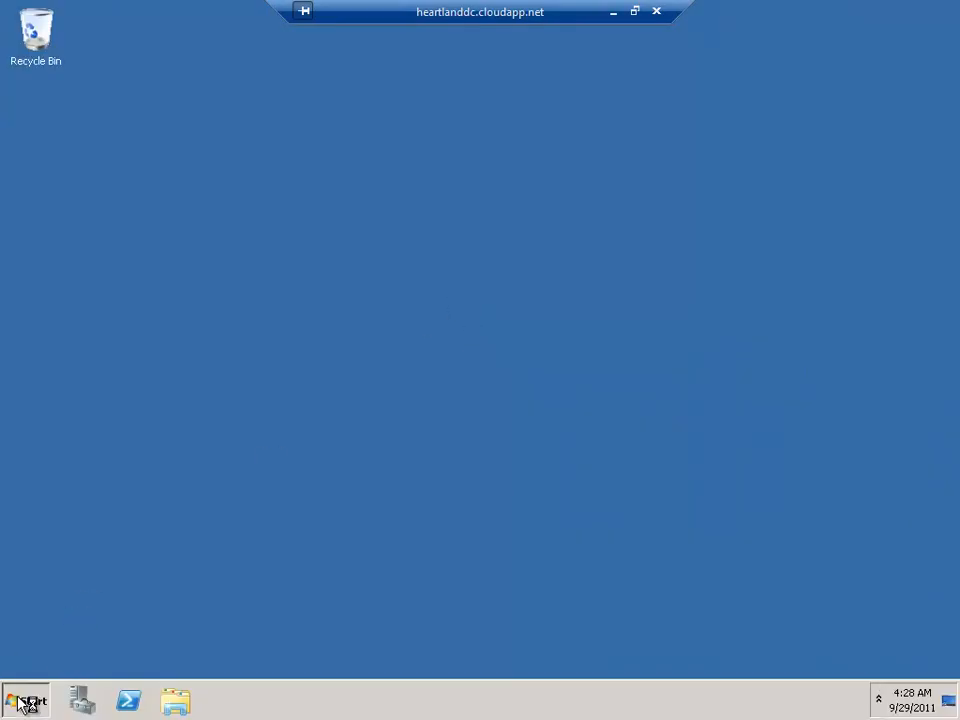
# On the remote instance, open Computer from Start and go into Local Disk (C:).
pyautogui.click(24, 700)
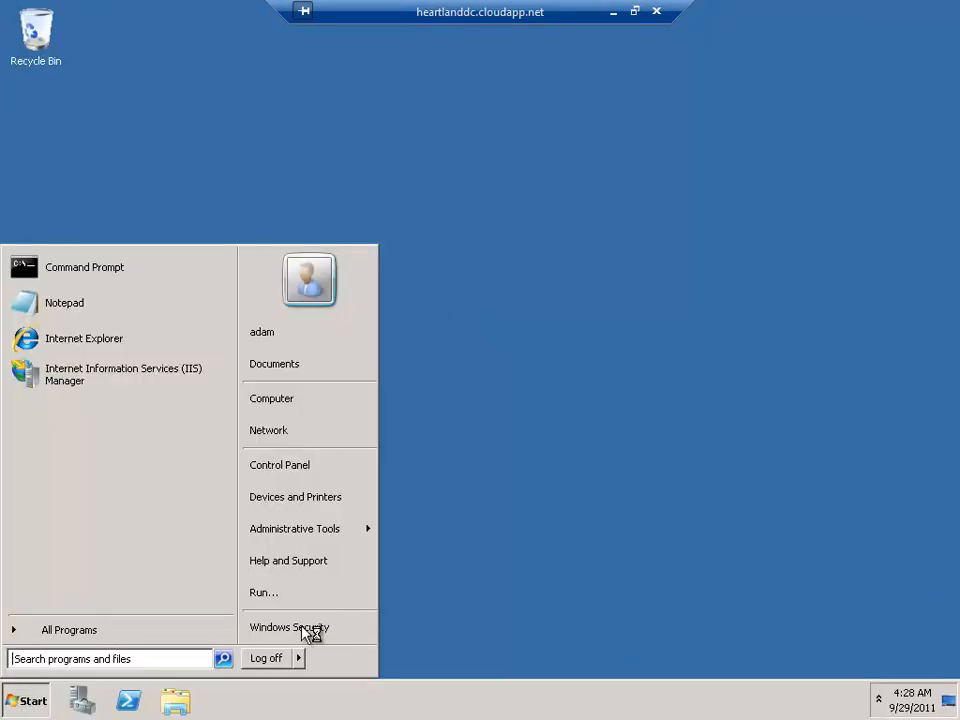
pyautogui.click(272, 398)
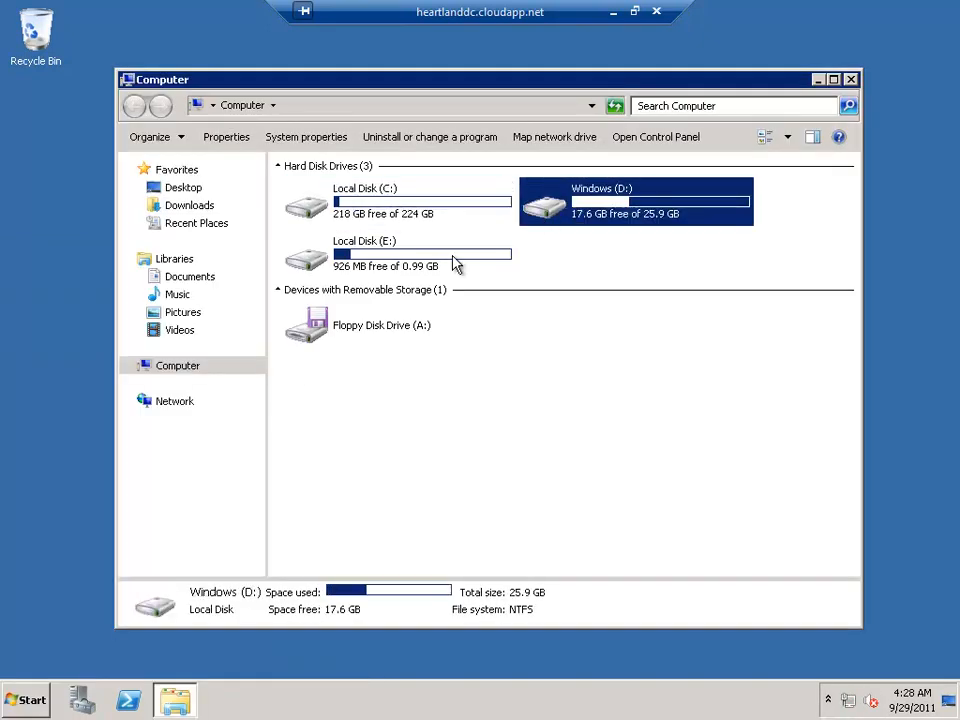
pyautogui.moveTo(556, 212)
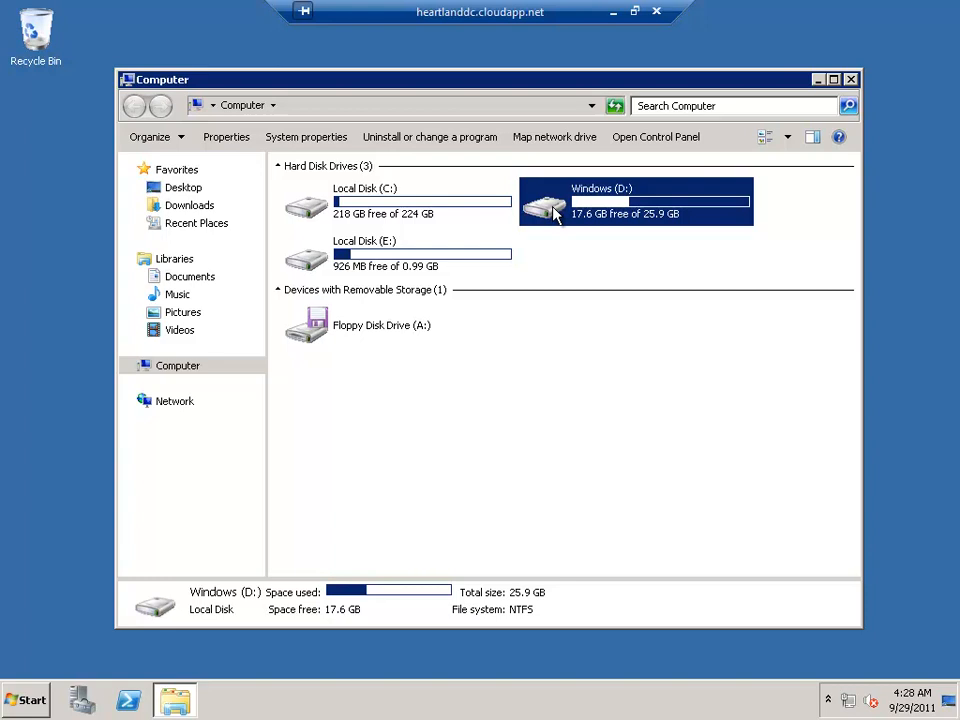
pyautogui.moveTo(536, 200)
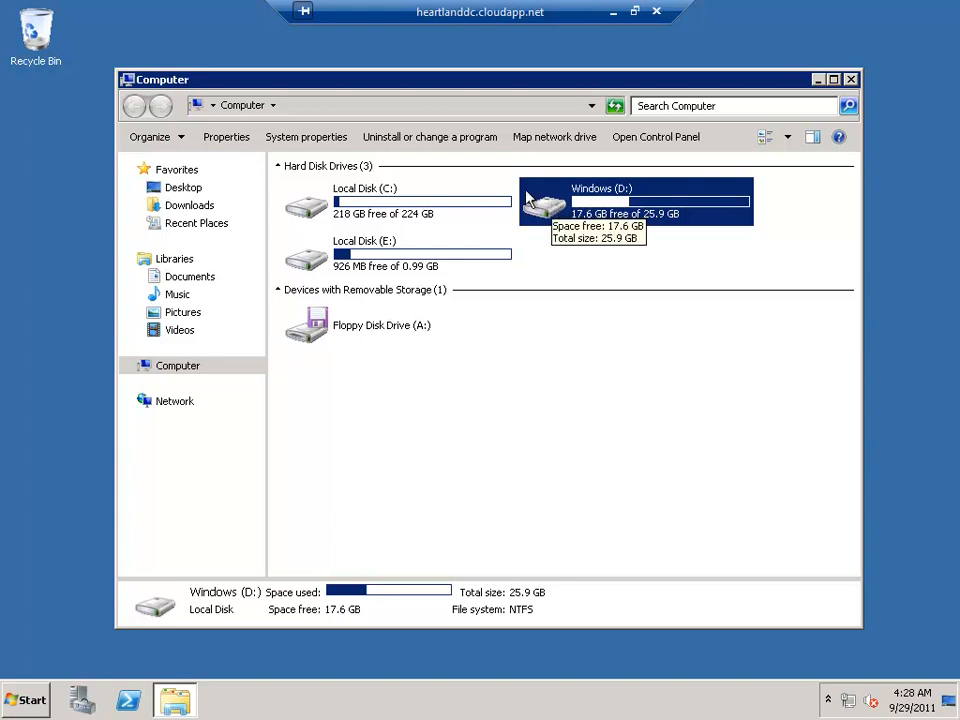
pyautogui.moveTo(420, 416)
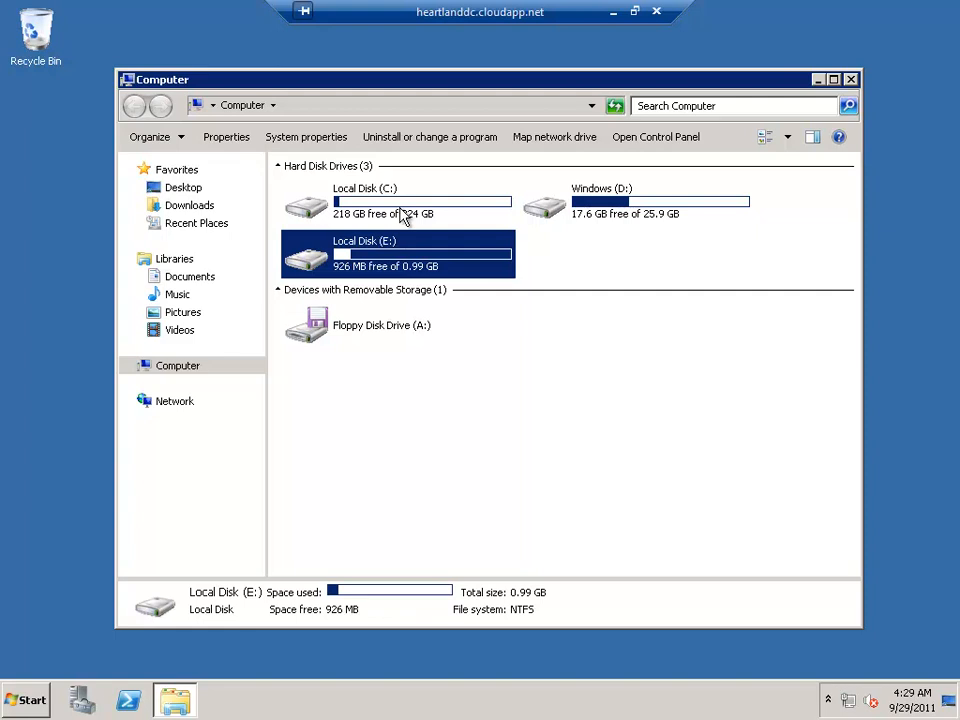
pyautogui.click(420, 200)
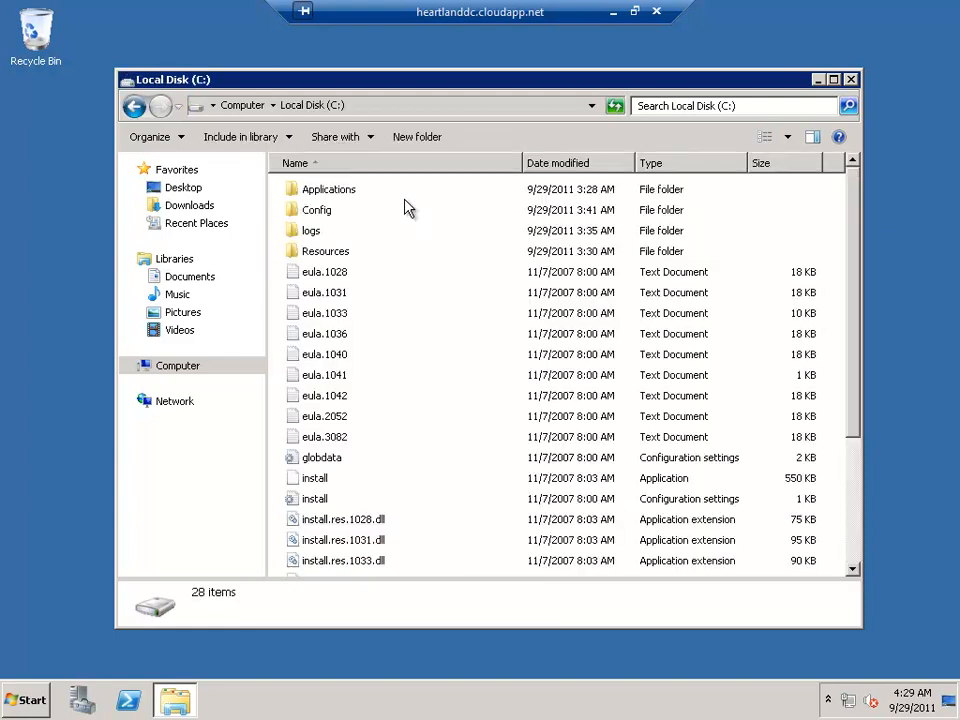
# Open C:\Resources and go into the Directory folder.
pyautogui.click(324, 252)
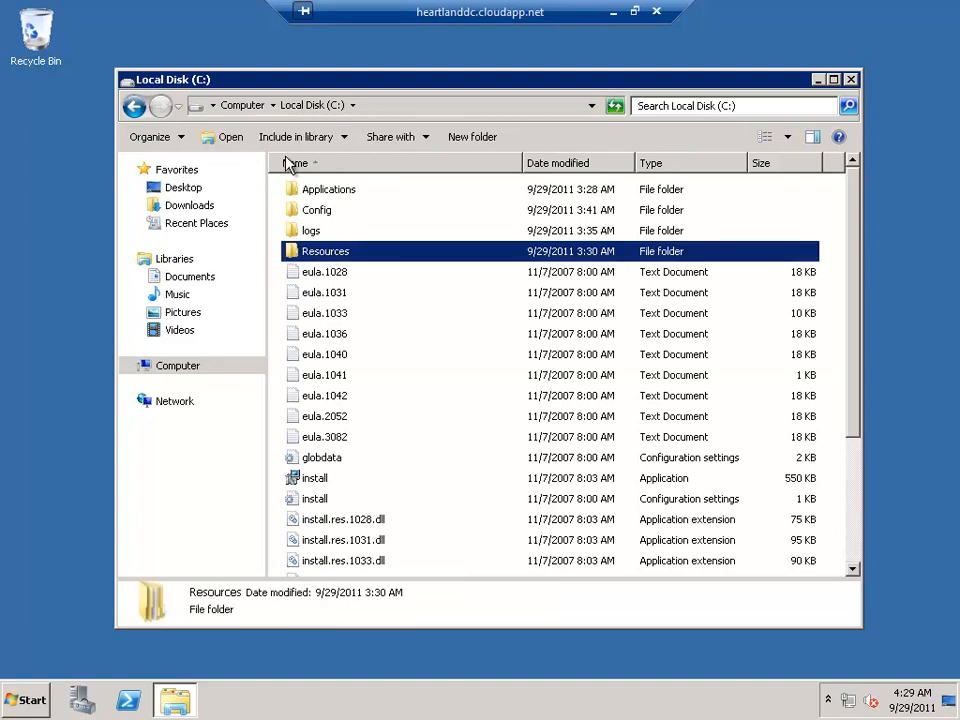
pyautogui.doubleClick(324, 252)
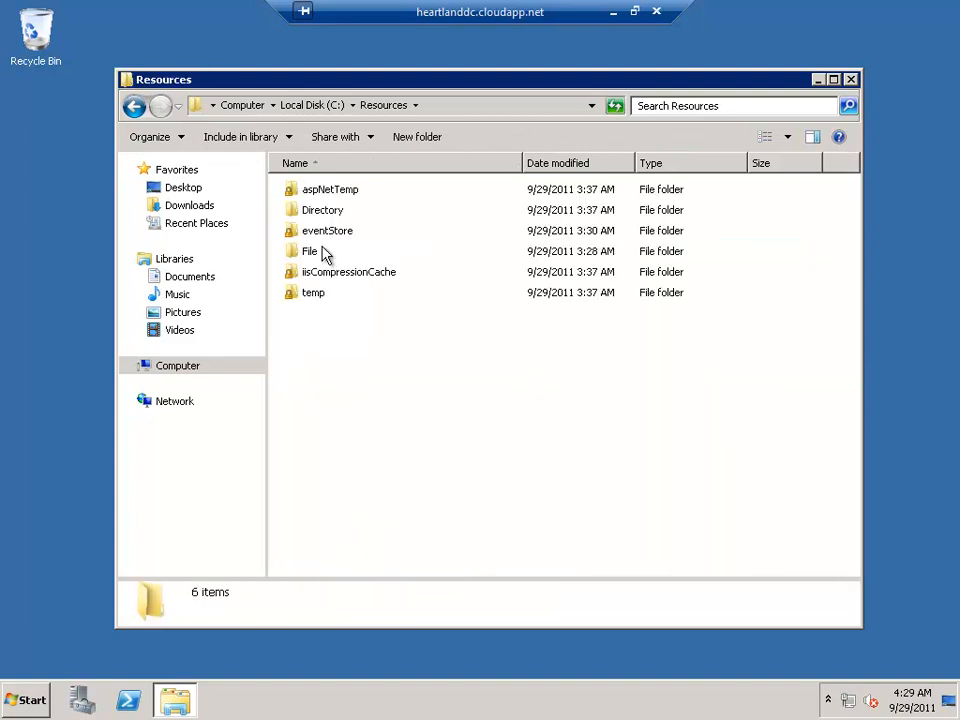
pyautogui.click(328, 230)
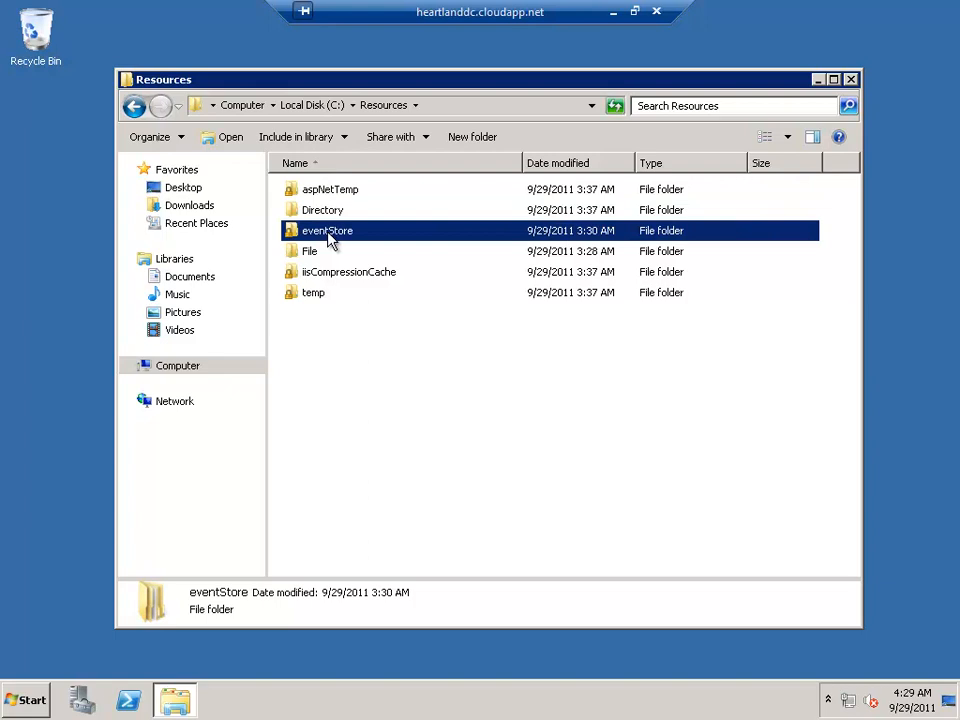
pyautogui.click(312, 292)
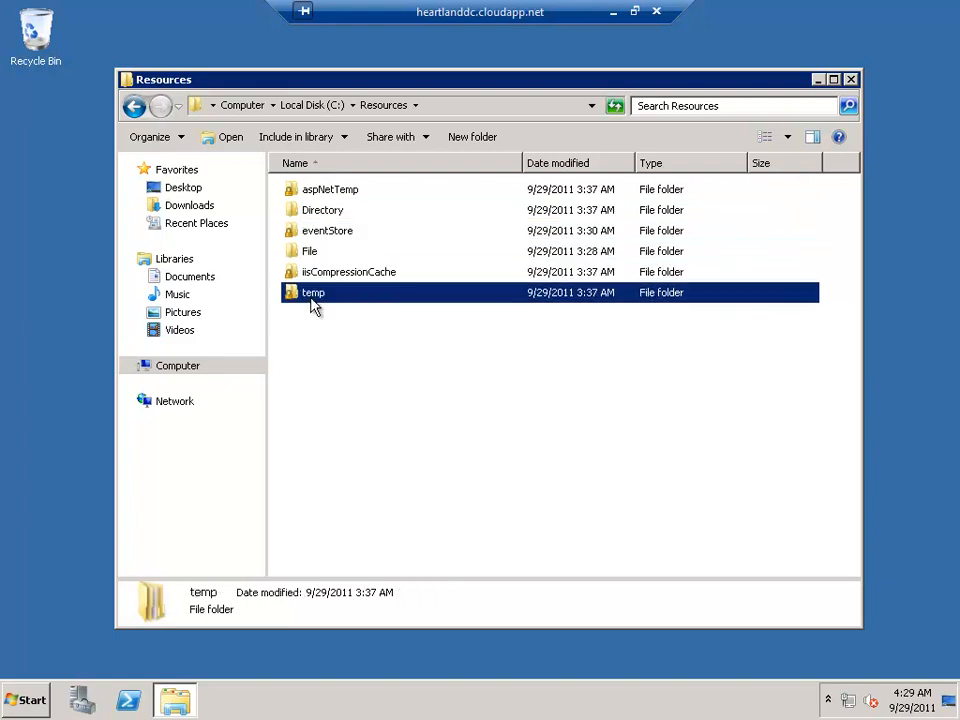
pyautogui.moveTo(322, 210)
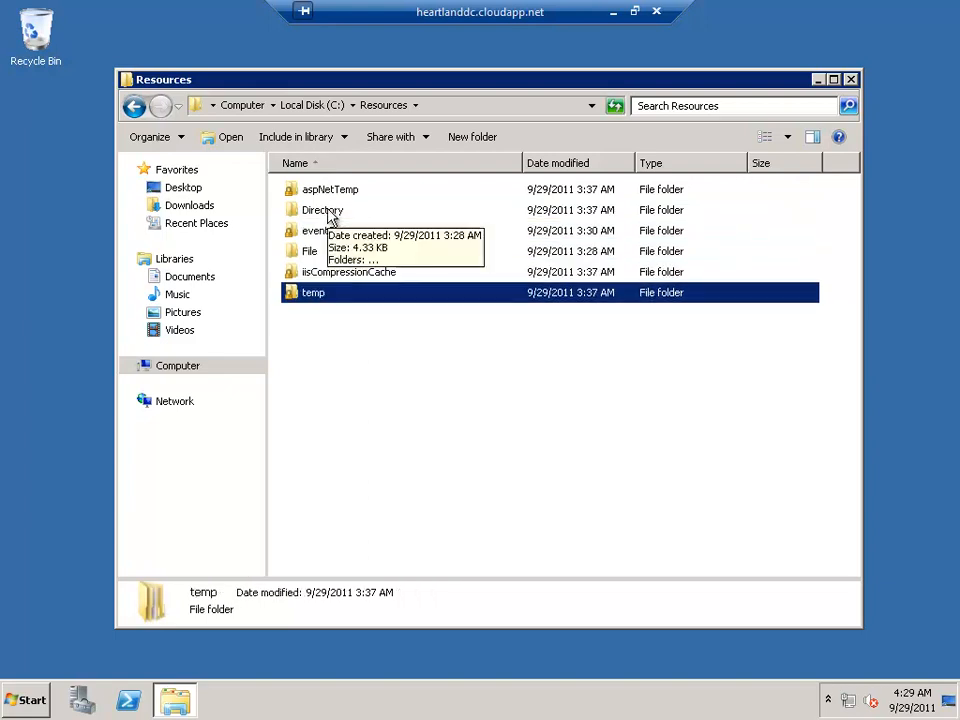
pyautogui.doubleClick(322, 210)
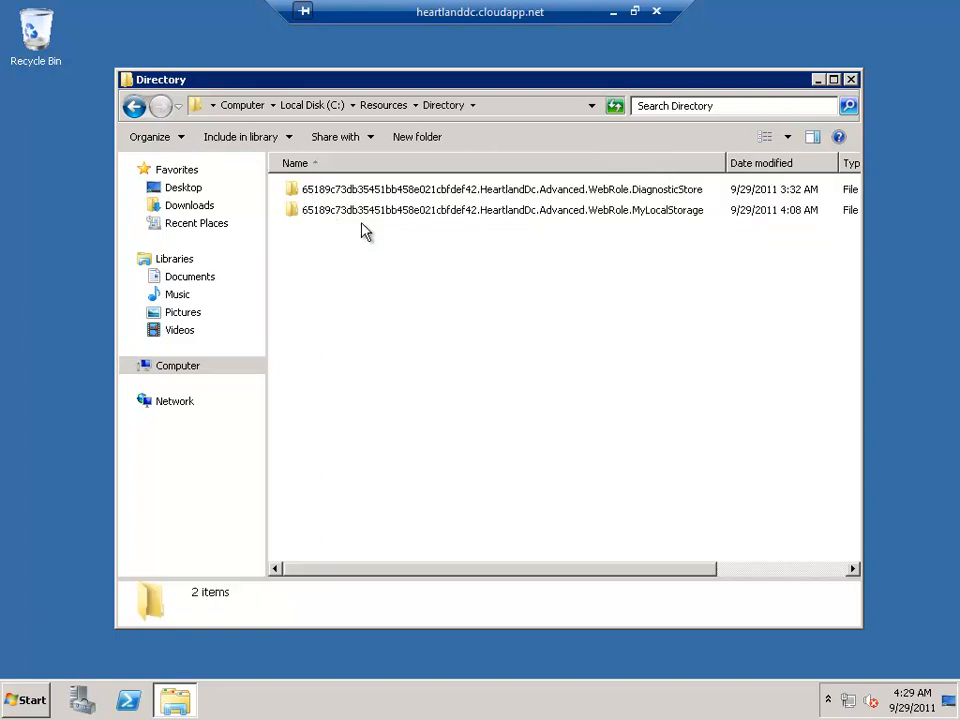
# Open the WebRole's MyLocalStorage NewFile reading 'Hello Azure Local Storage!', then return to Directory.
pyautogui.click(500, 210)
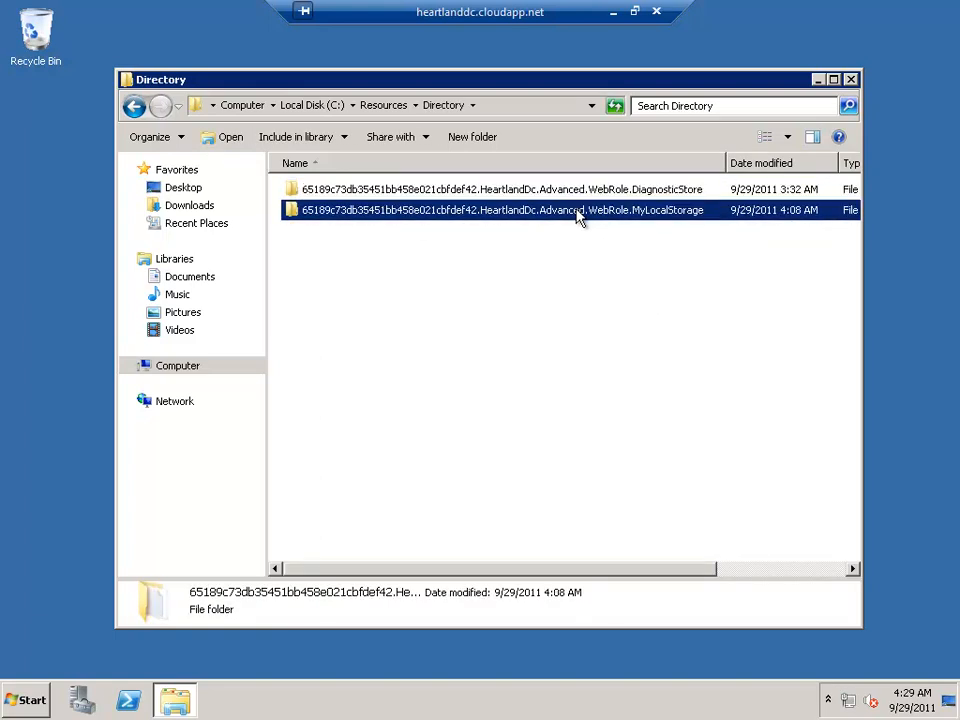
pyautogui.doubleClick(500, 210)
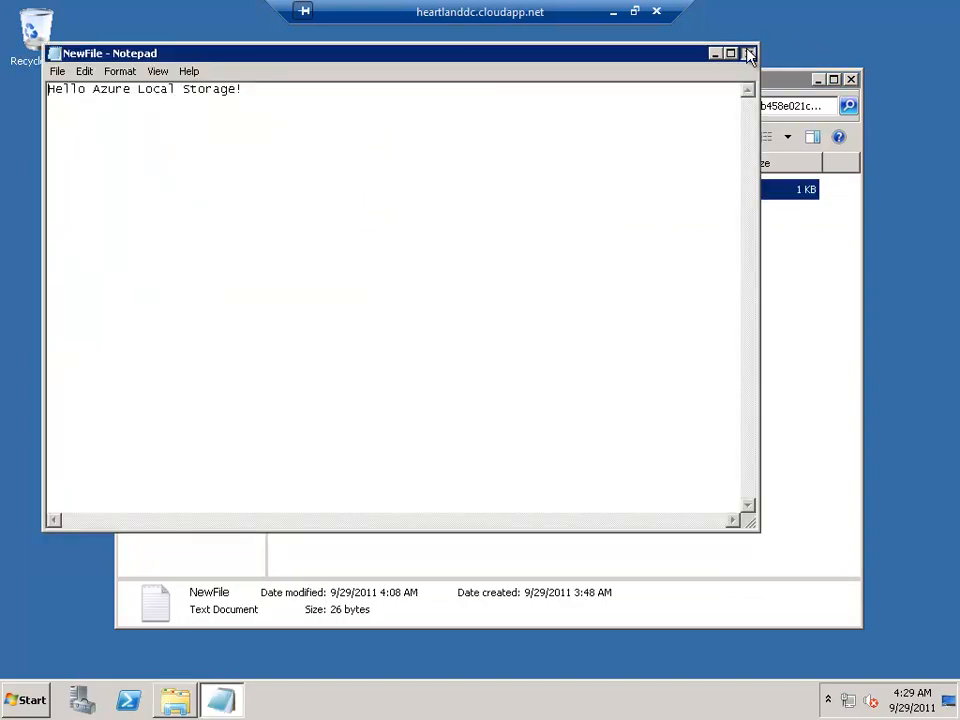
pyautogui.click(748, 52)
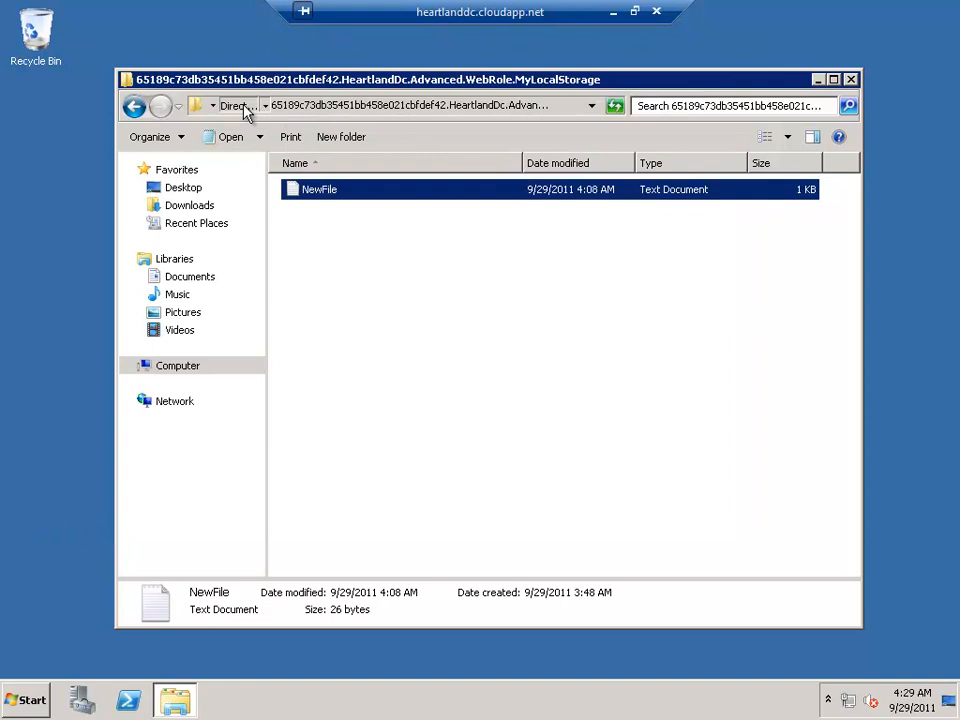
pyautogui.click(134, 104)
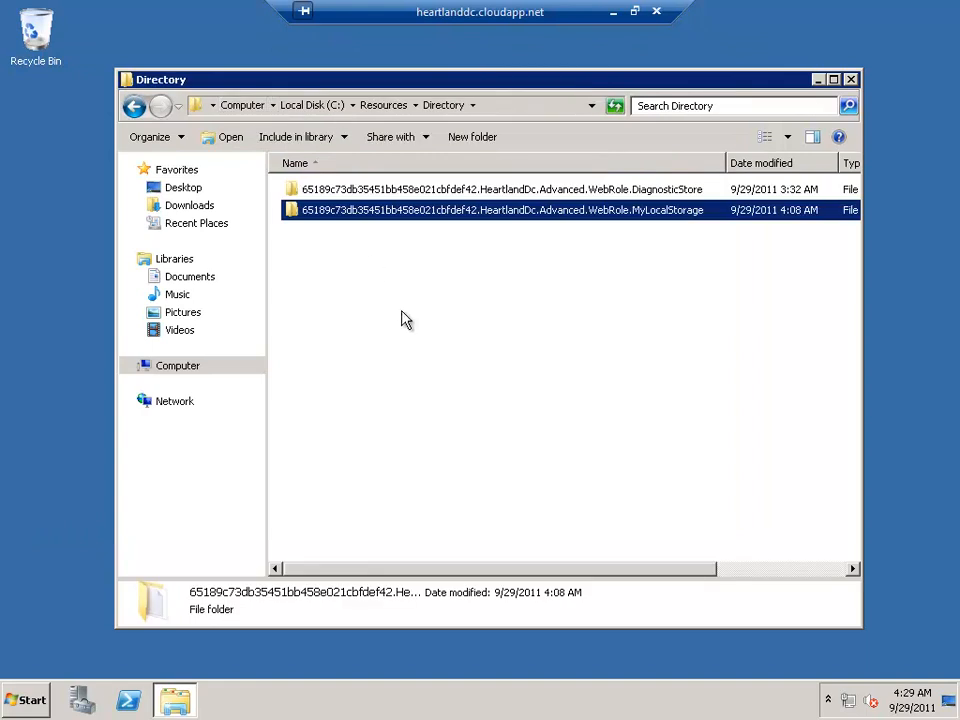